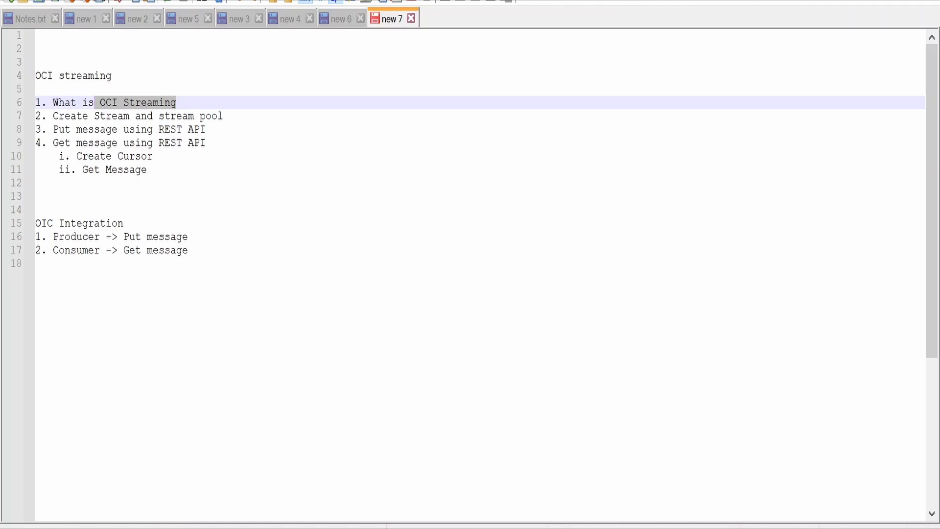
- Highlight the 'OCI Streaming' phrase in the Notepad++ outline notes before switching to the Integrations list
double_click(135, 156)
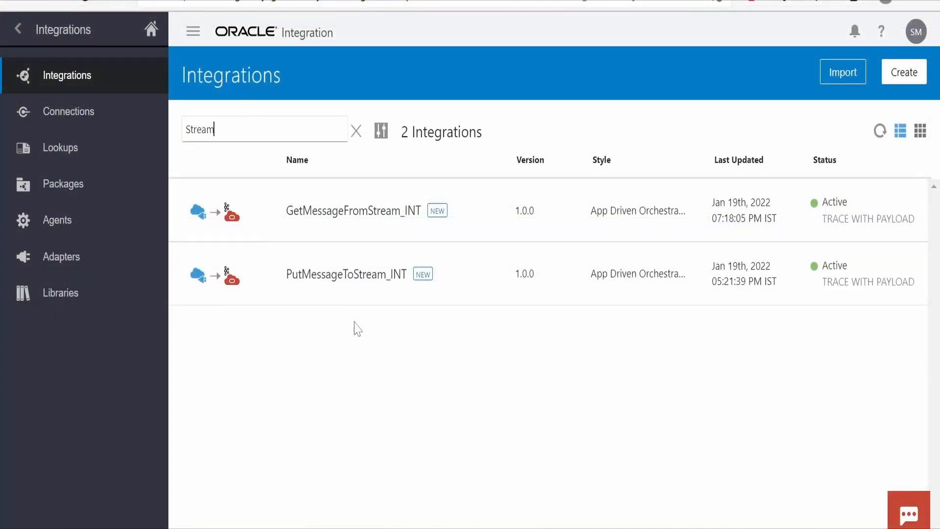
mouse_move(365, 304)
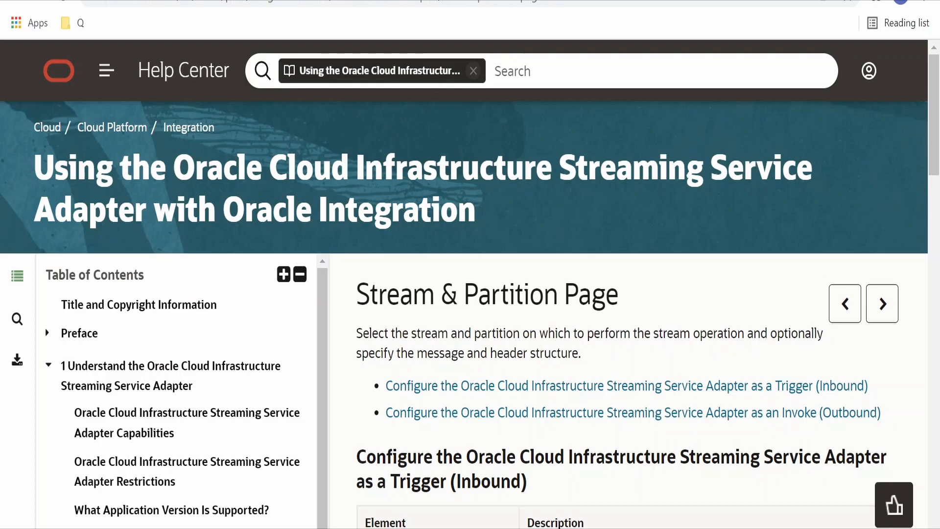
- Scroll the OCI Streaming Service Adapter guide down to its Stream & Partition Page section
scroll("down", 3)
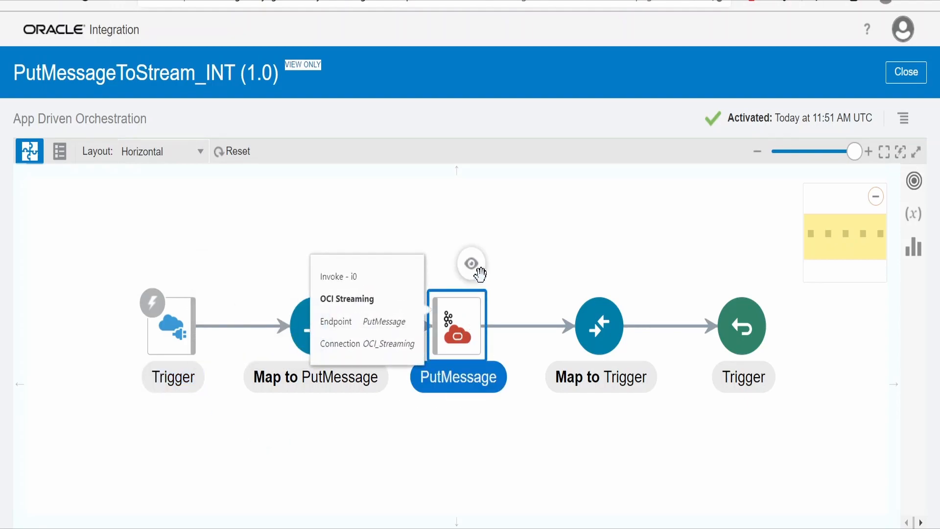
- View the PutMessage streaming invoke's endpoint configuration wizard at Basic Info
left_click(471, 263)
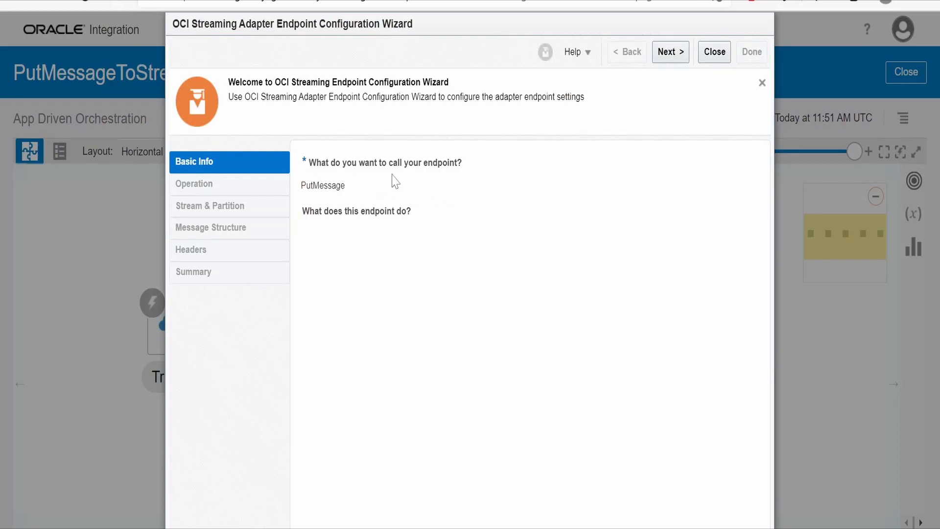
- Advance past Basic Info and the publish Operation to the Stream & Partition page showing OIC_Stream01, default partition
left_click(669, 51)
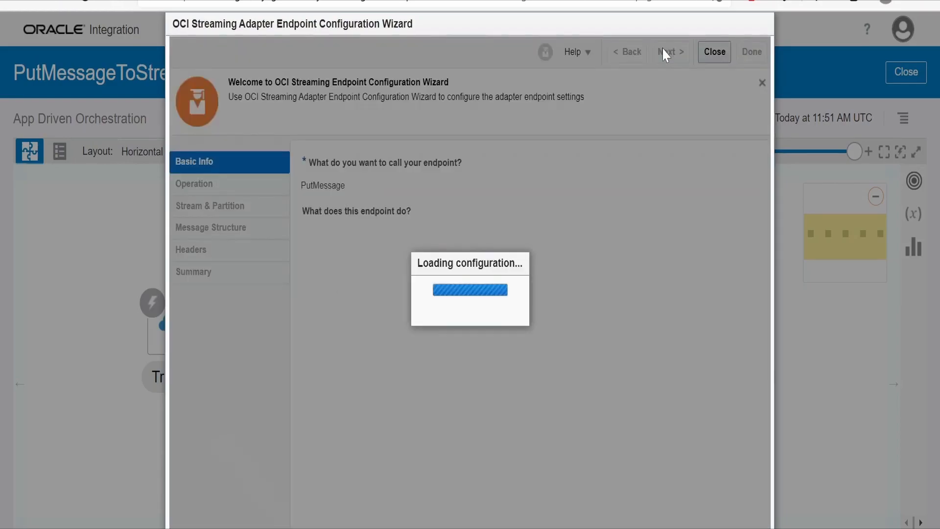
left_click(669, 51)
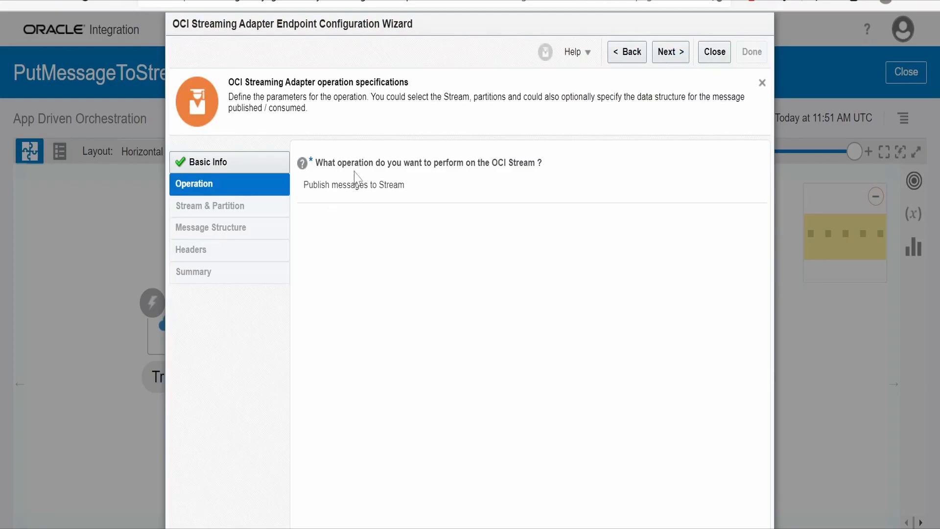
mouse_move(373, 198)
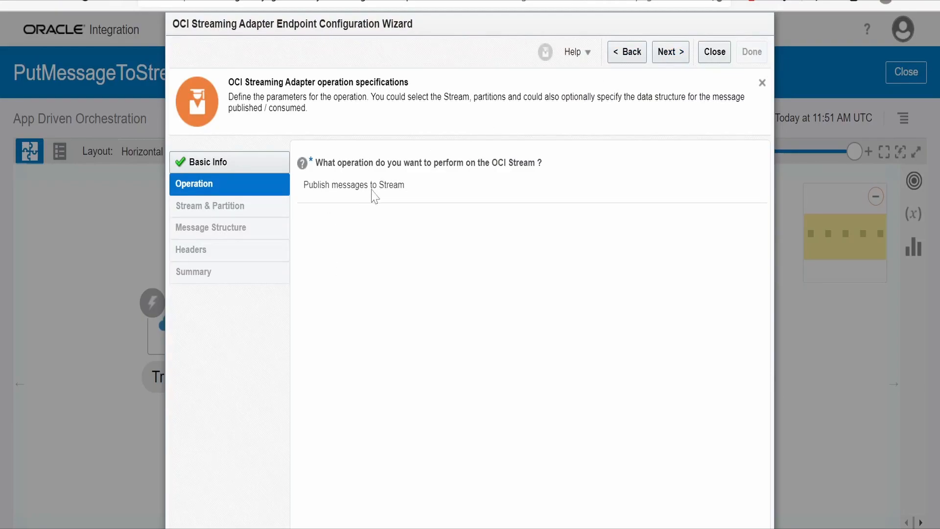
left_click(670, 52)
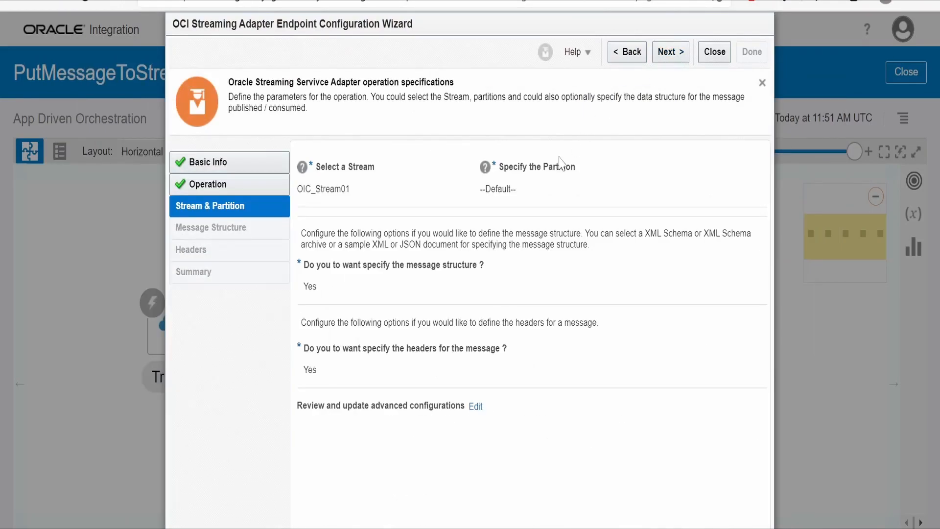
mouse_move(302, 201)
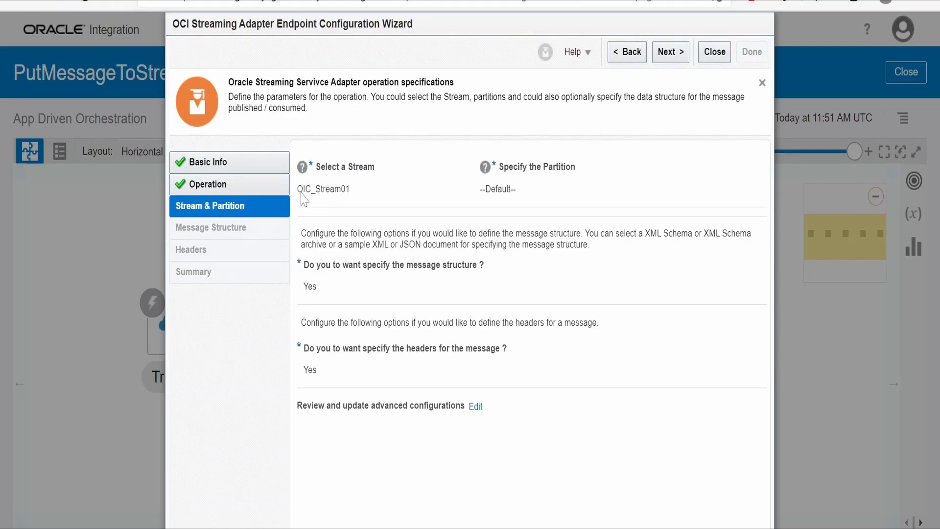
mouse_move(353, 212)
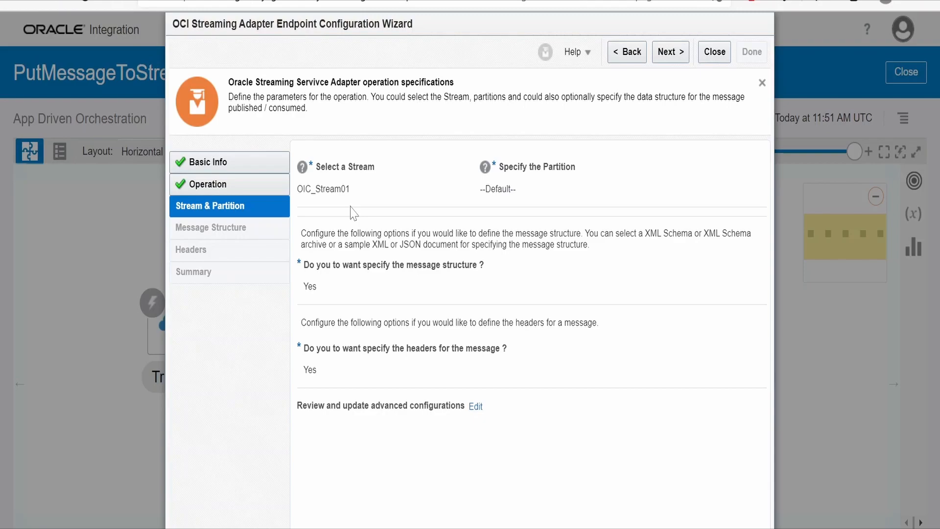
mouse_move(530, 196)
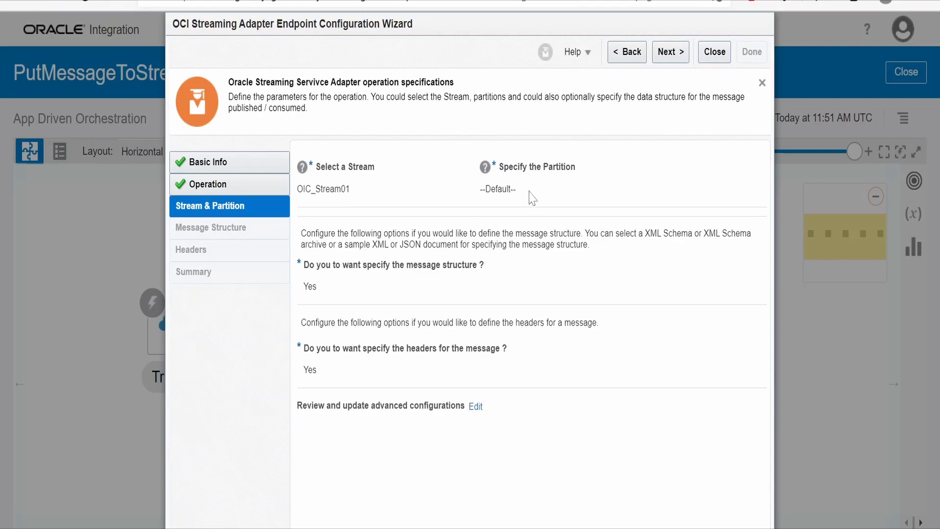
mouse_move(507, 207)
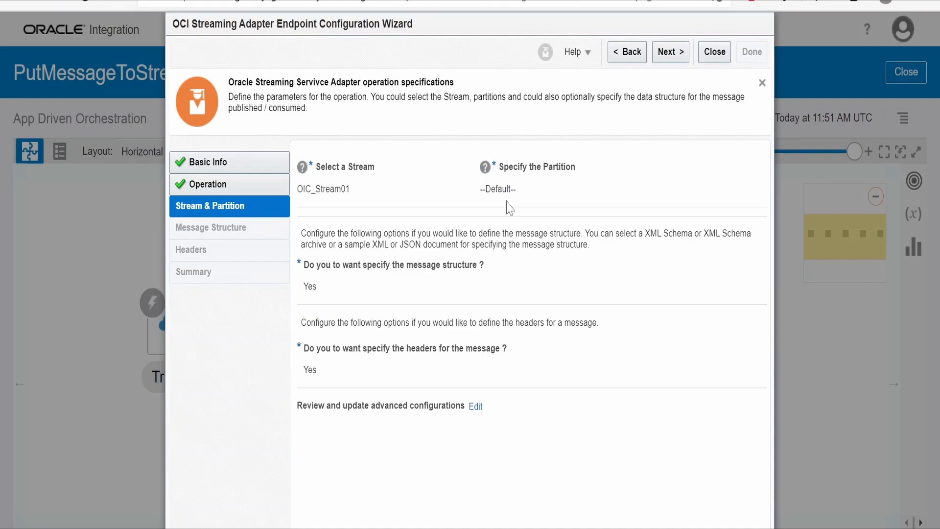
mouse_move(517, 202)
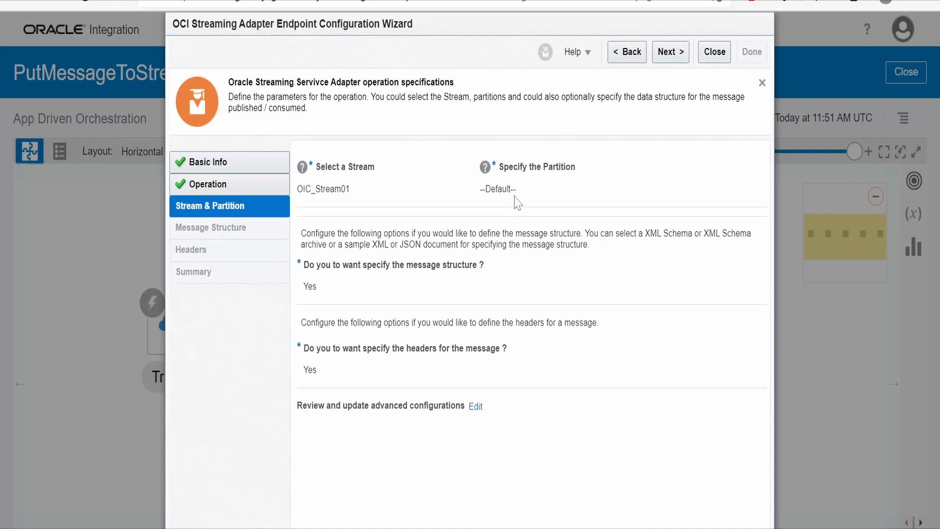
mouse_move(308, 307)
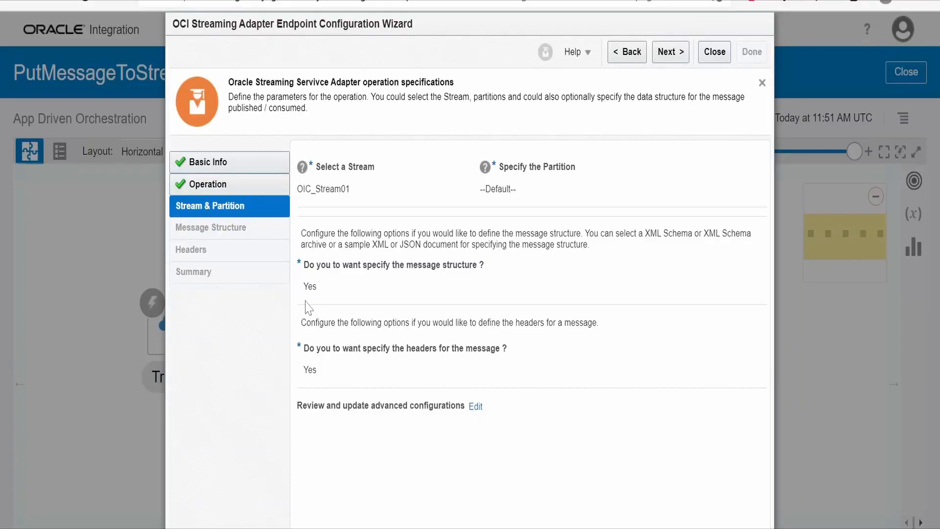
mouse_move(311, 298)
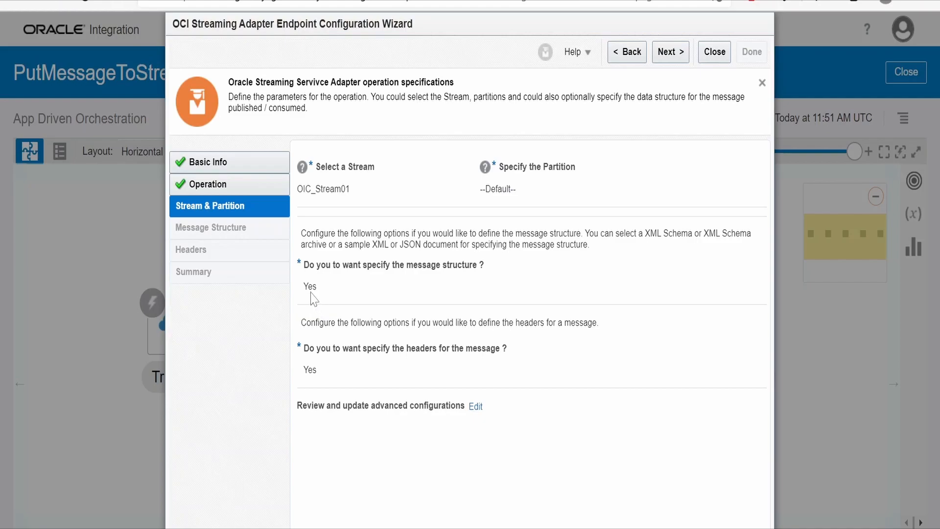
mouse_move(219, 441)
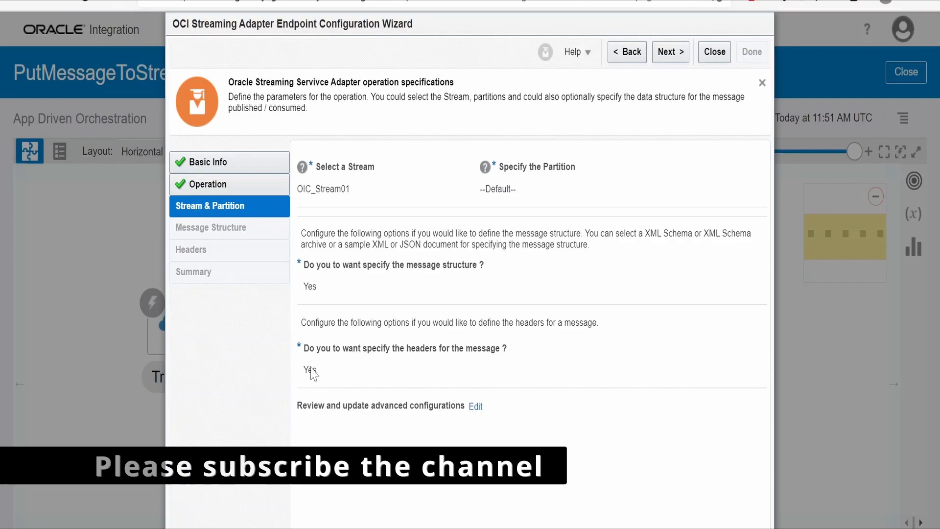
- Review Message Structure (order.json sample) and Headers (number), then close the wizard back to the canvas
left_click(670, 52)
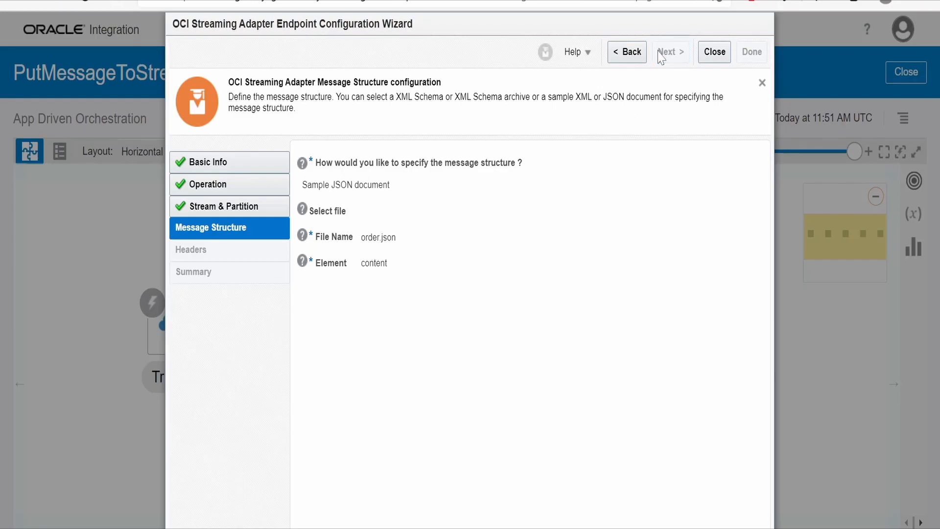
left_click(670, 51)
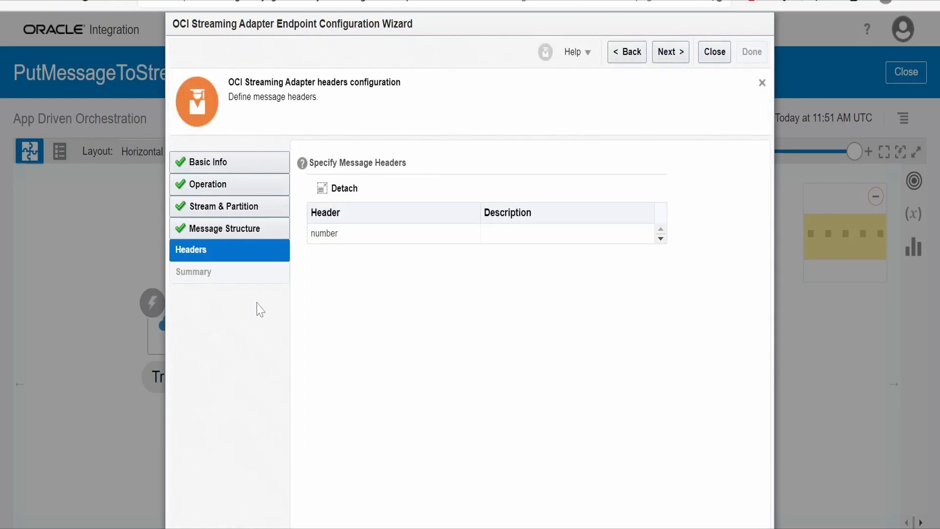
mouse_move(672, 87)
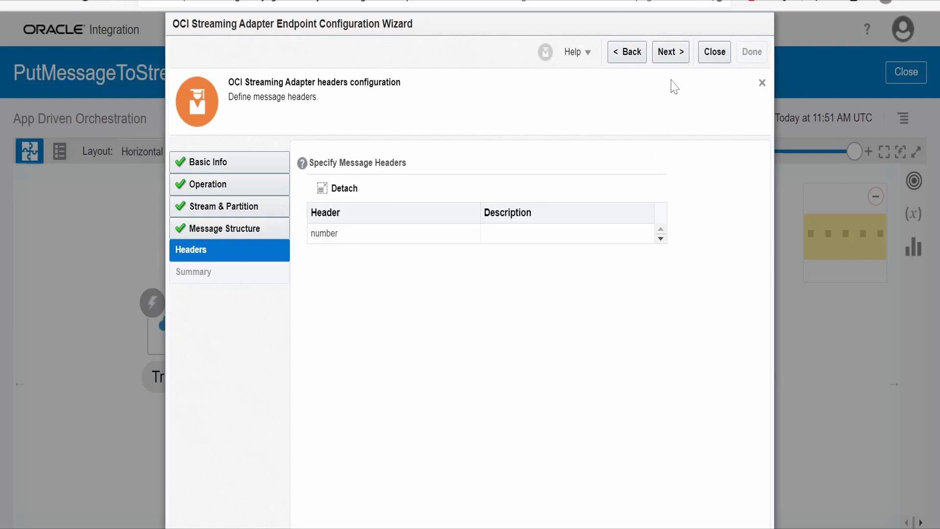
left_click(670, 52)
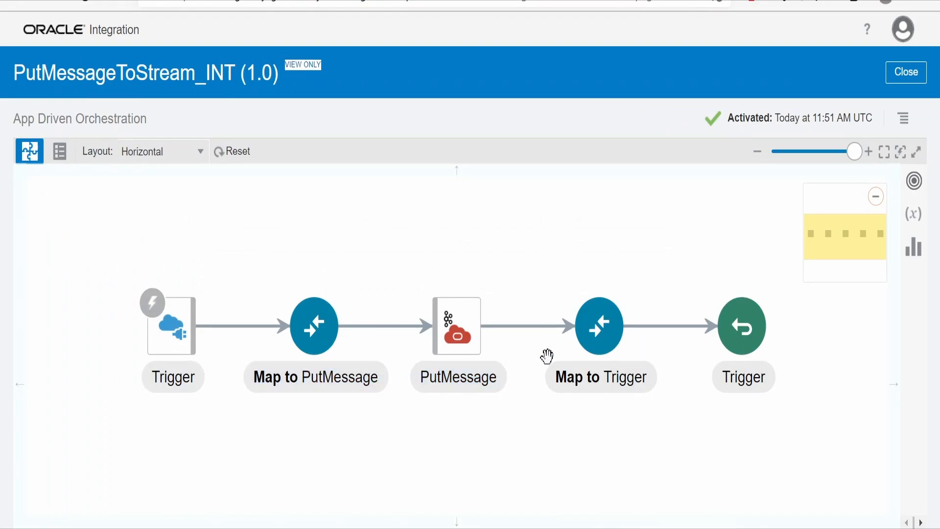
mouse_move(906, 73)
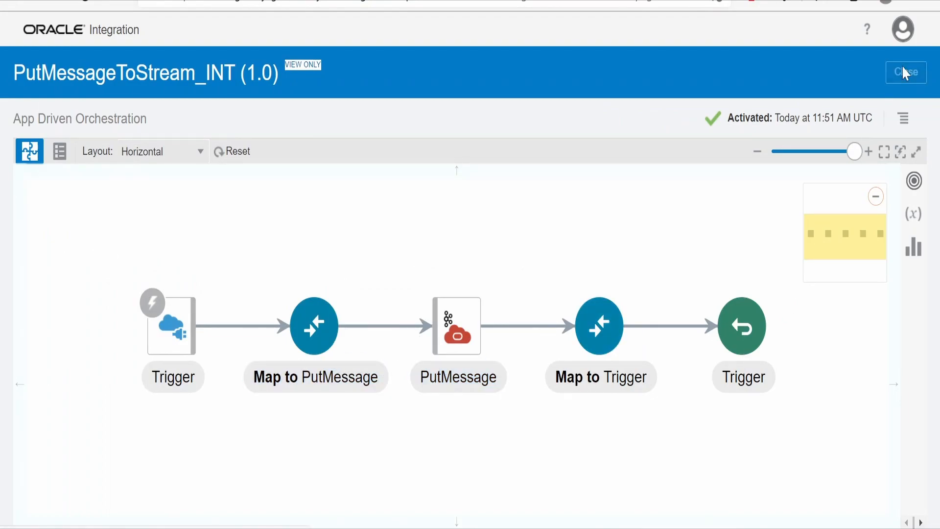
- Close PutMessageToStream_INT and open the GetMessageFromStream_INT integration from the list
left_click(906, 73)
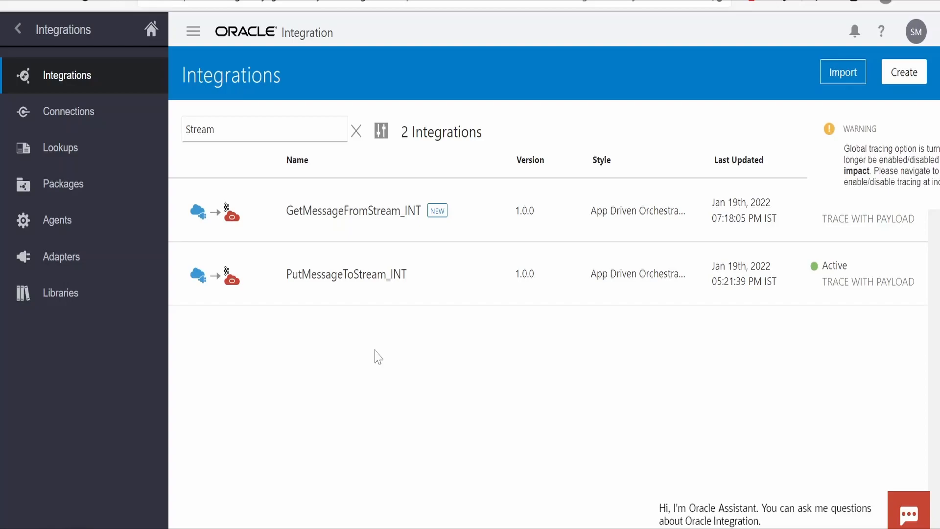
mouse_move(359, 227)
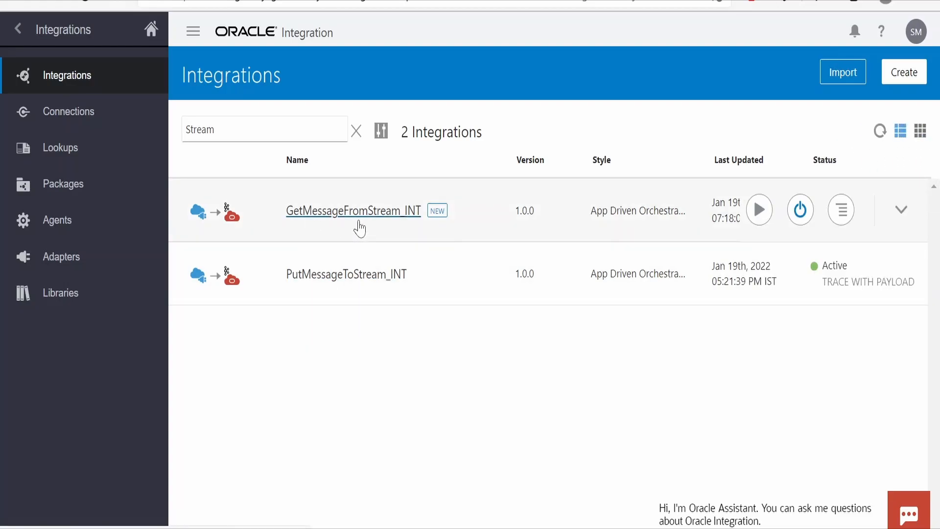
left_click(352, 211)
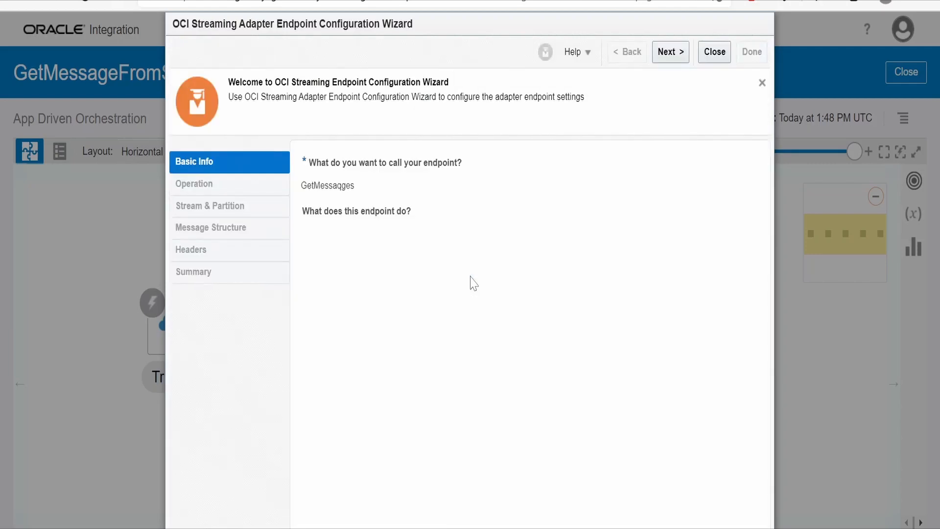
mouse_move(331, 202)
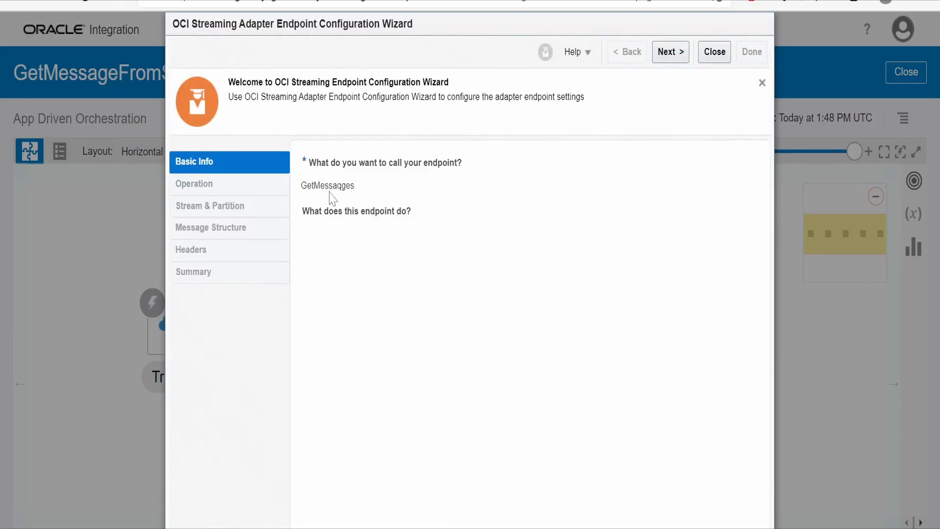
- Advance the GetMessages wizard past Basic Info to the consume-messages Operation page
left_click(670, 52)
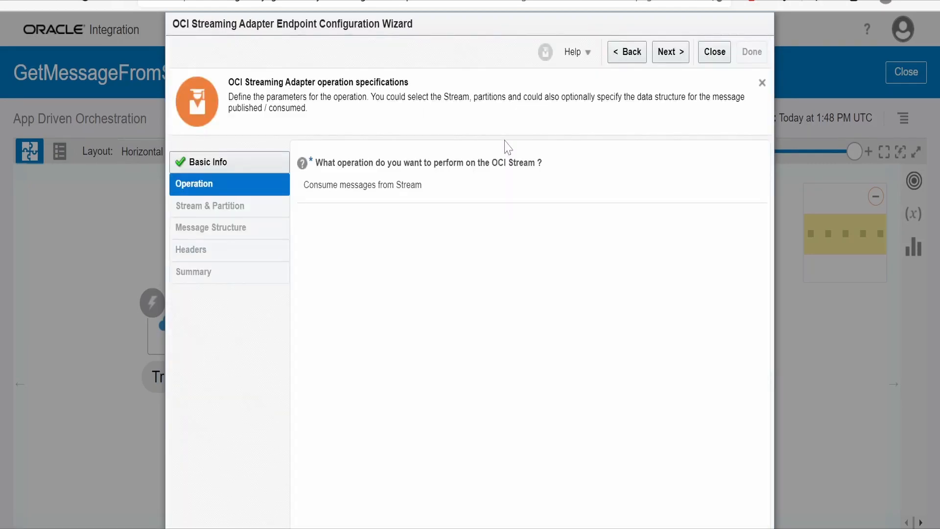
mouse_move(315, 199)
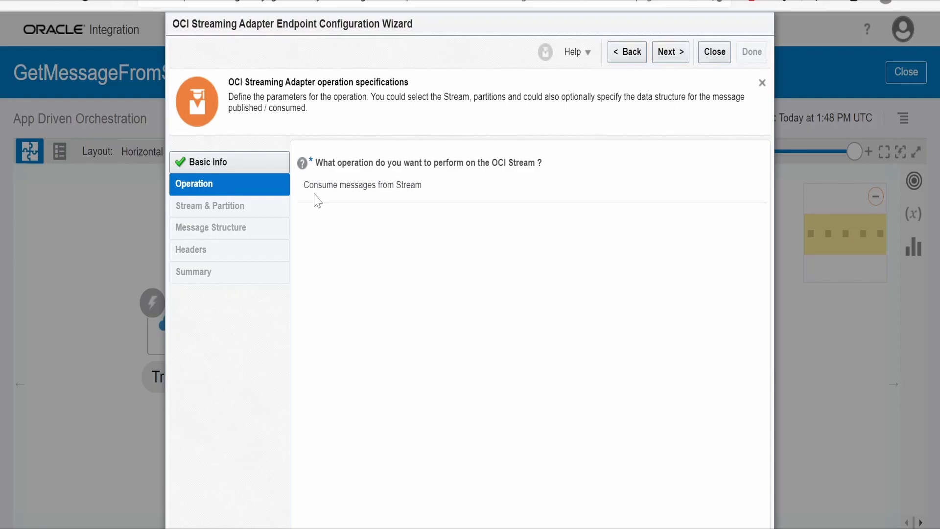
mouse_move(365, 204)
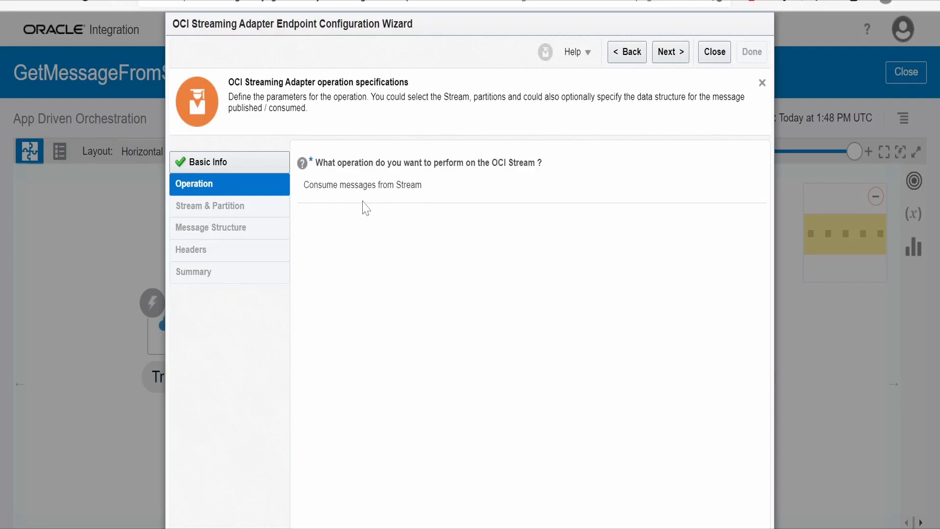
mouse_move(434, 248)
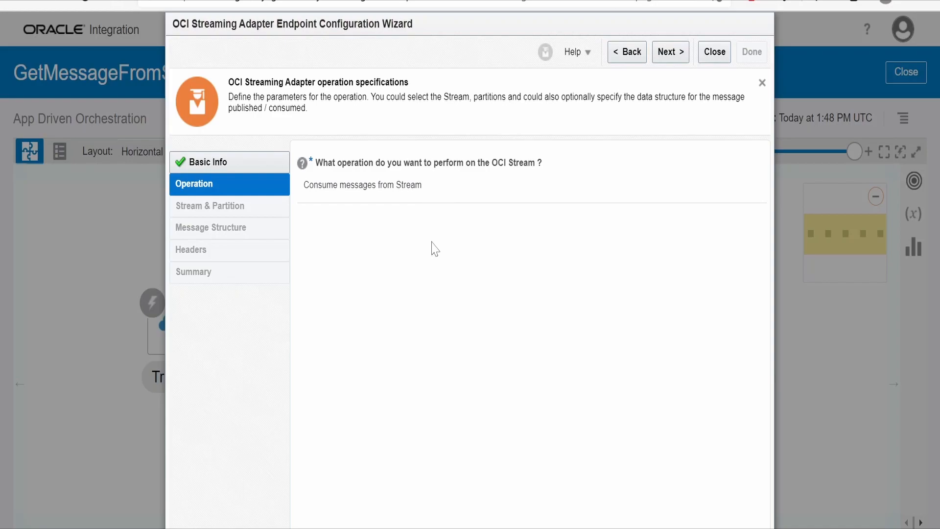
mouse_move(626, 87)
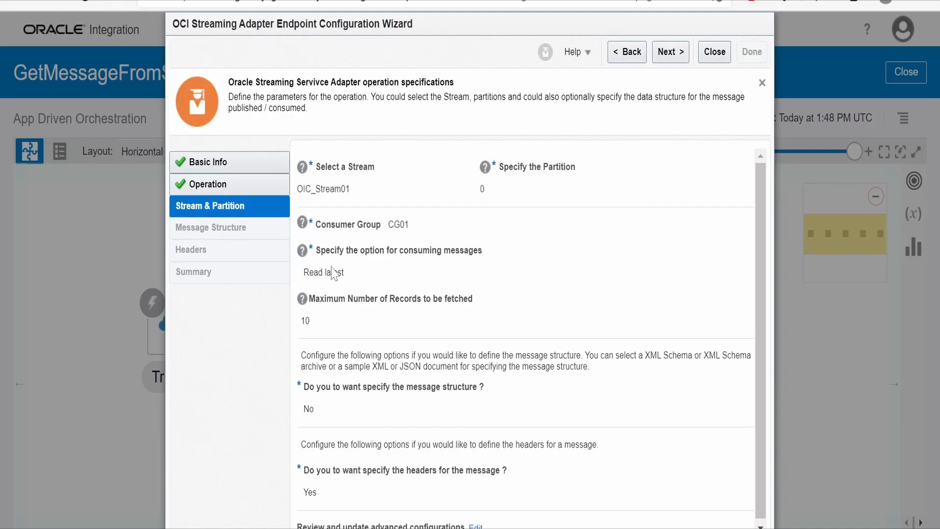
mouse_move(344, 203)
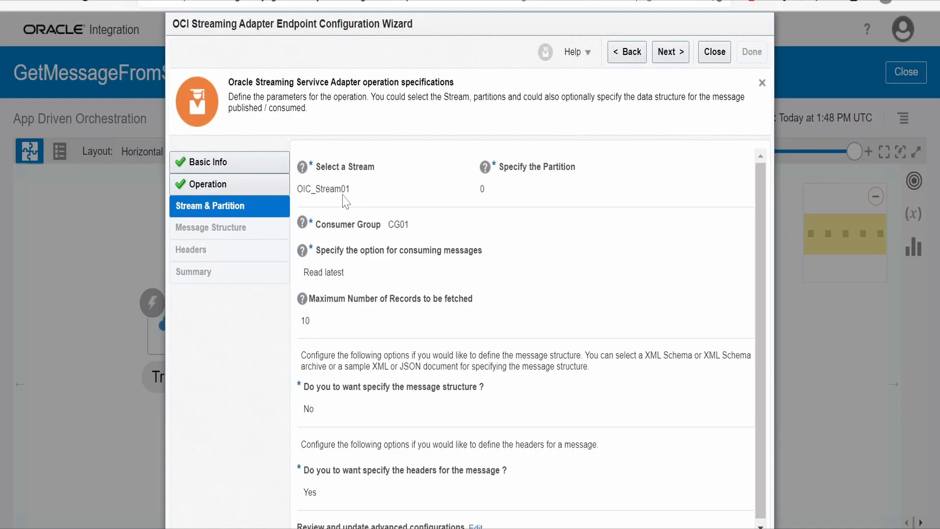
mouse_move(469, 202)
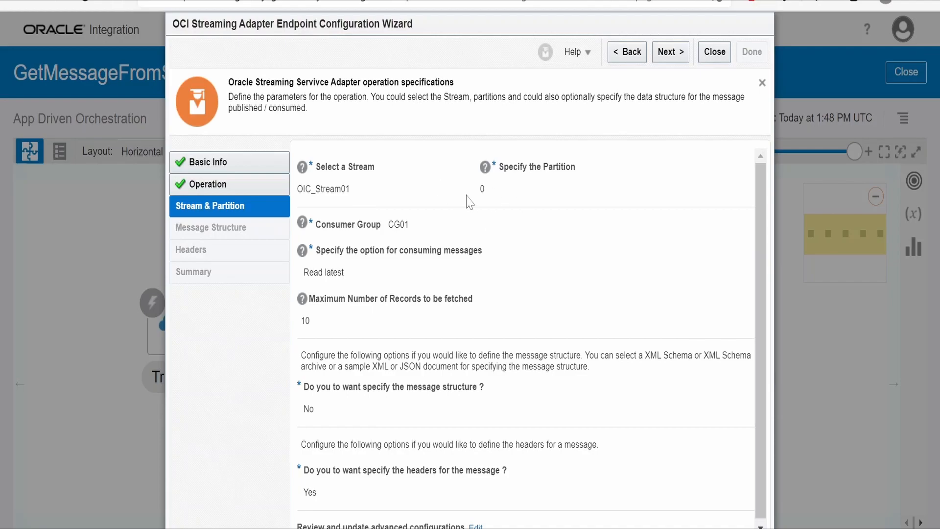
mouse_move(487, 198)
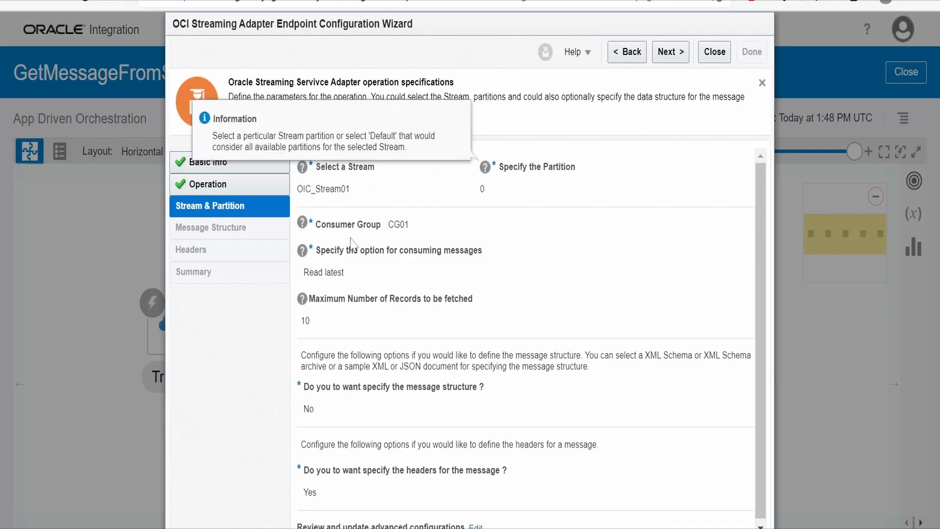
mouse_move(370, 184)
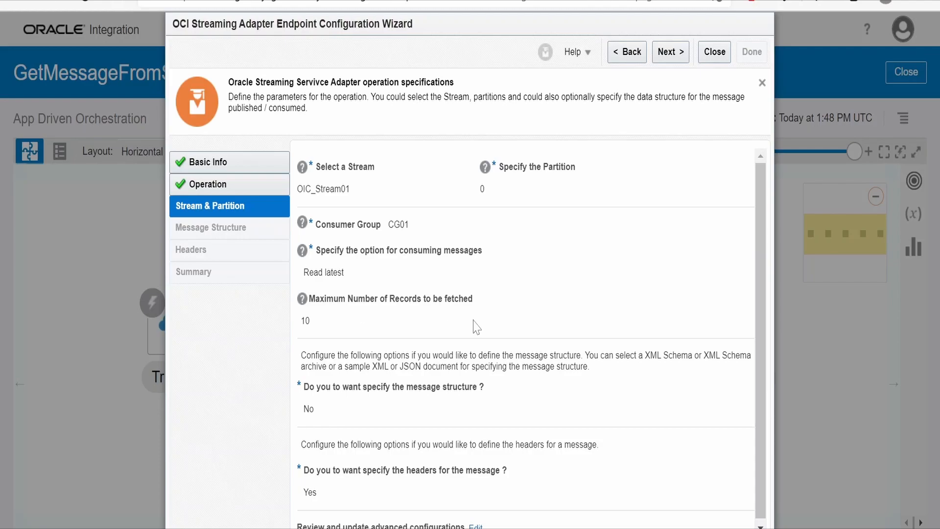
mouse_move(380, 403)
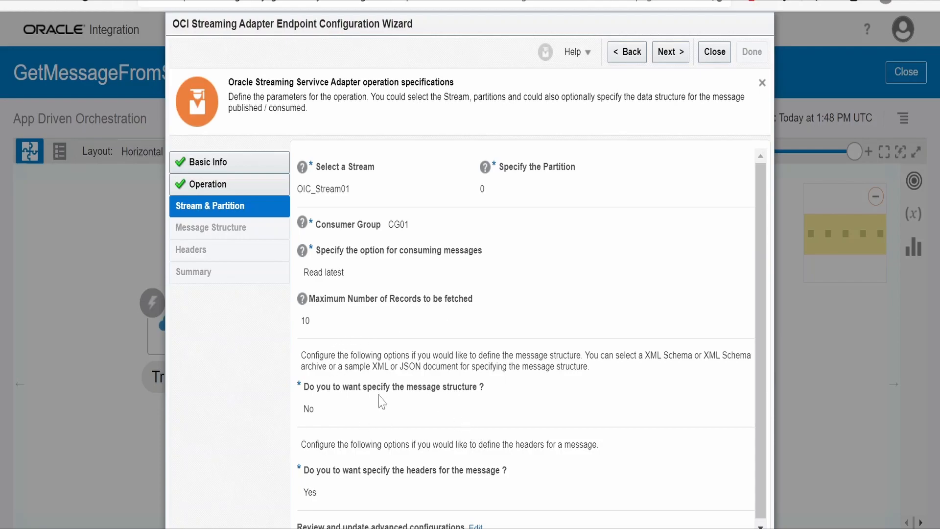
mouse_move(323, 432)
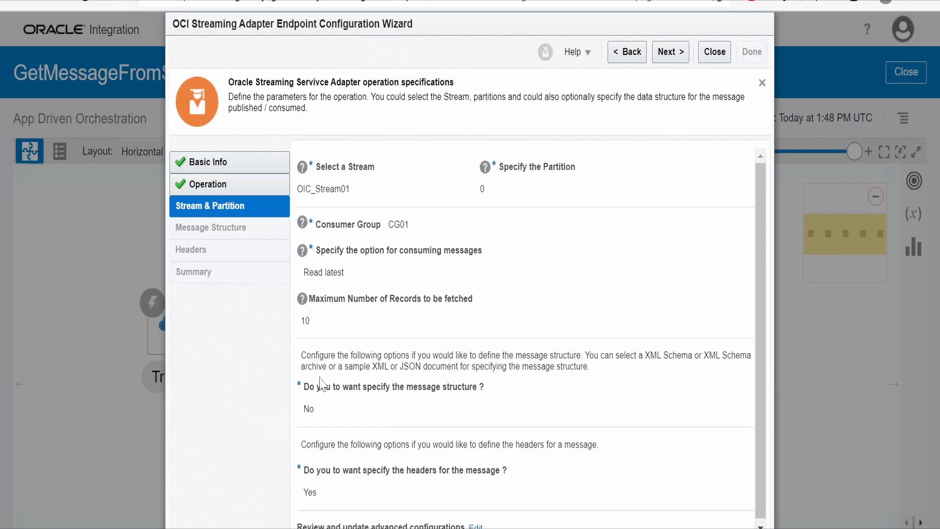
mouse_move(313, 416)
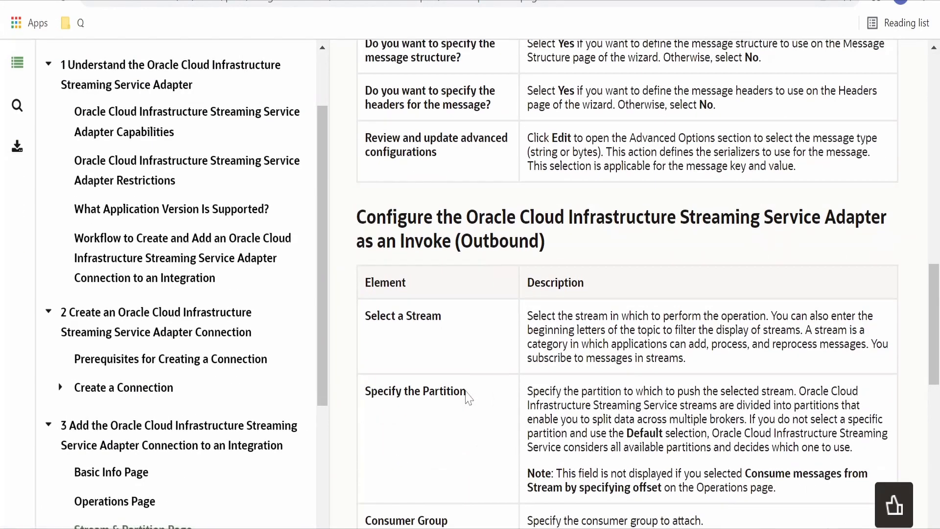
- Scroll the adapter guide to the consumer group, consuming option and message structure descriptions
scroll("down", 3)
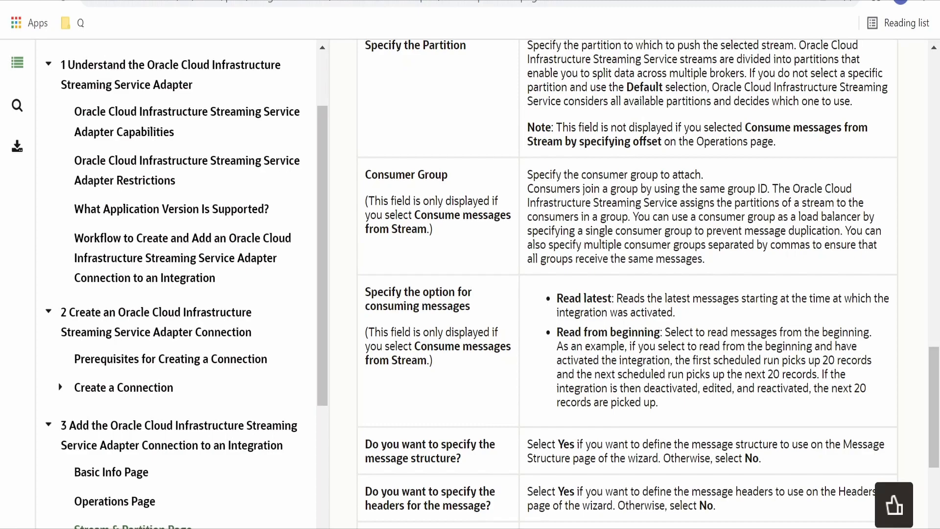
mouse_move(660, 123)
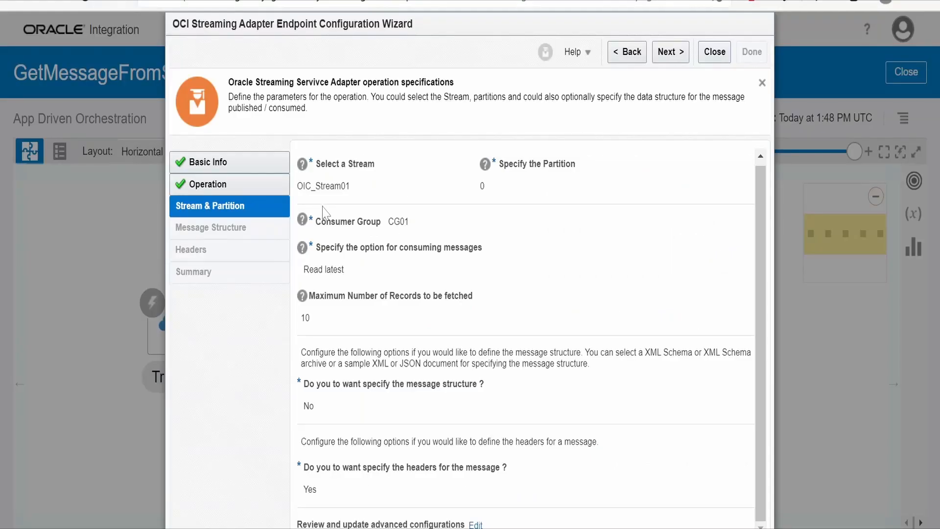
mouse_move(355, 256)
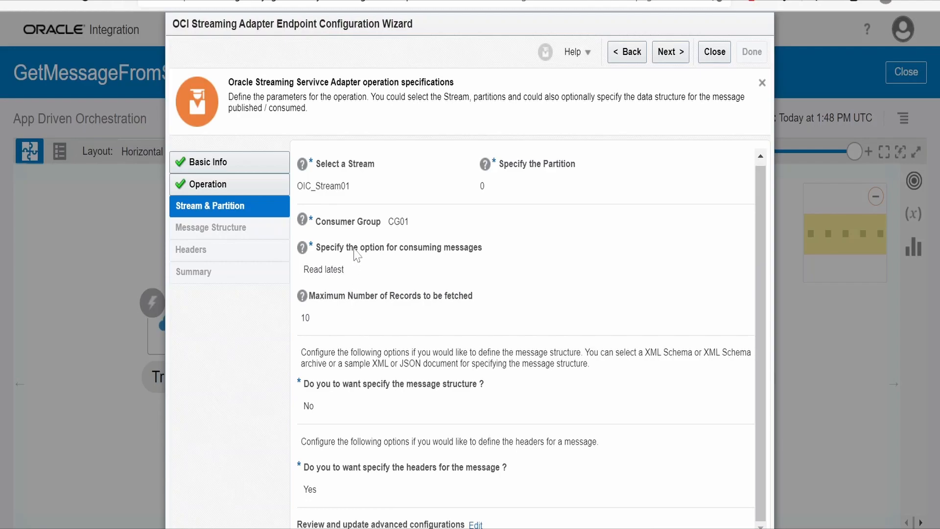
mouse_move(357, 254)
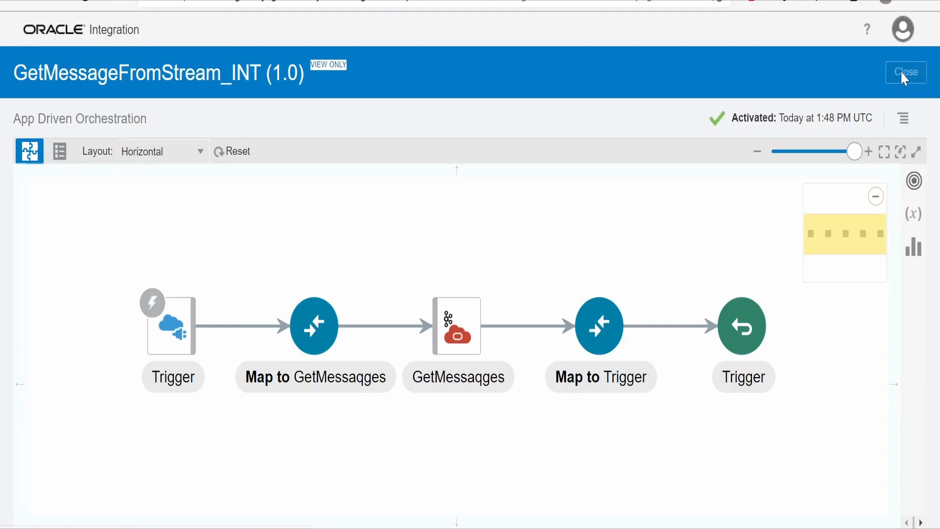
- Close the integration and create a new connection, searching 'strea' and selecting the OCI Streaming adapter
left_click(906, 73)
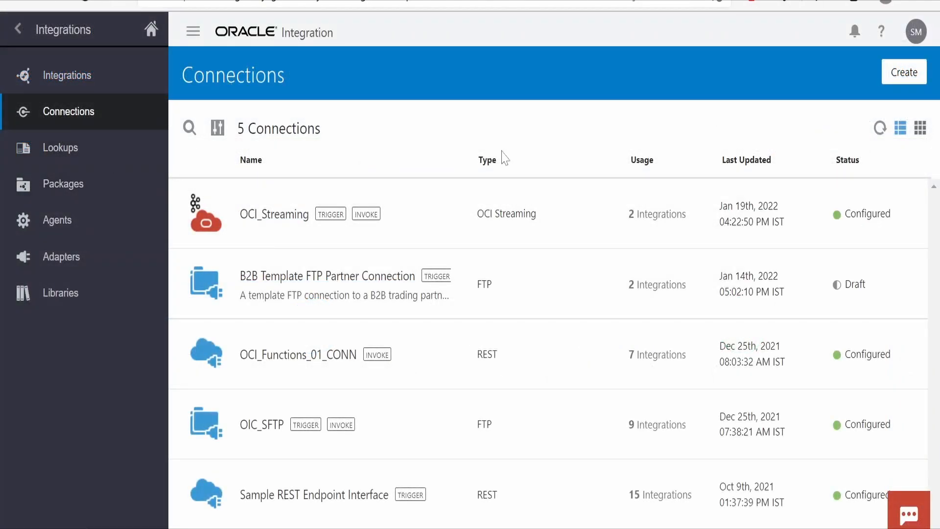
left_click(904, 72)
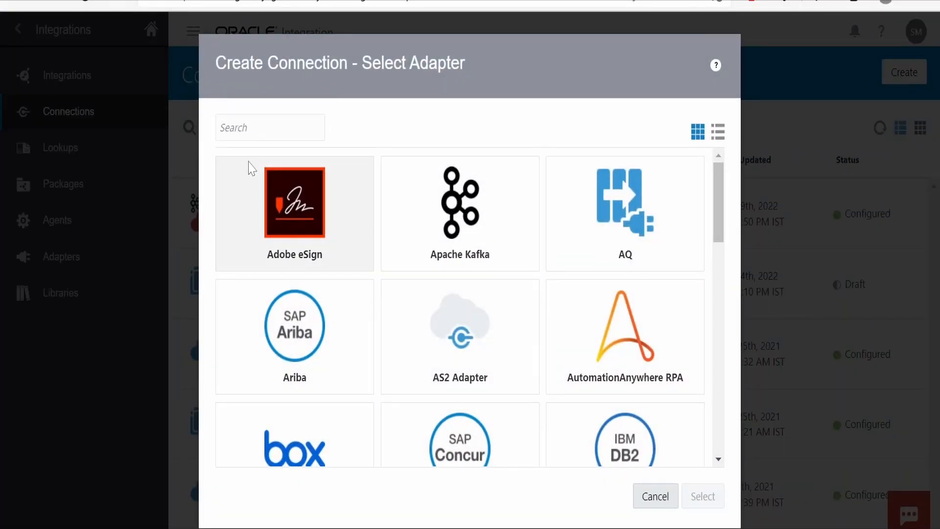
type("strea")
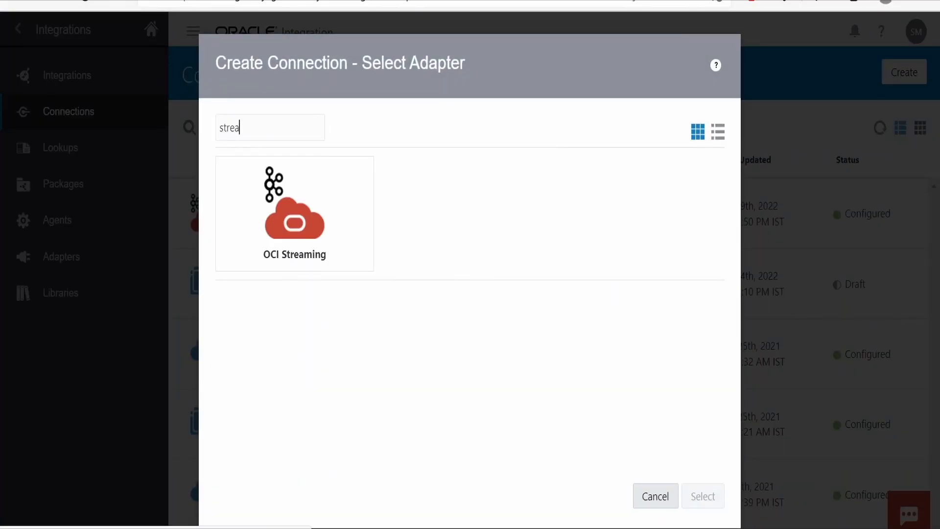
left_click(294, 214)
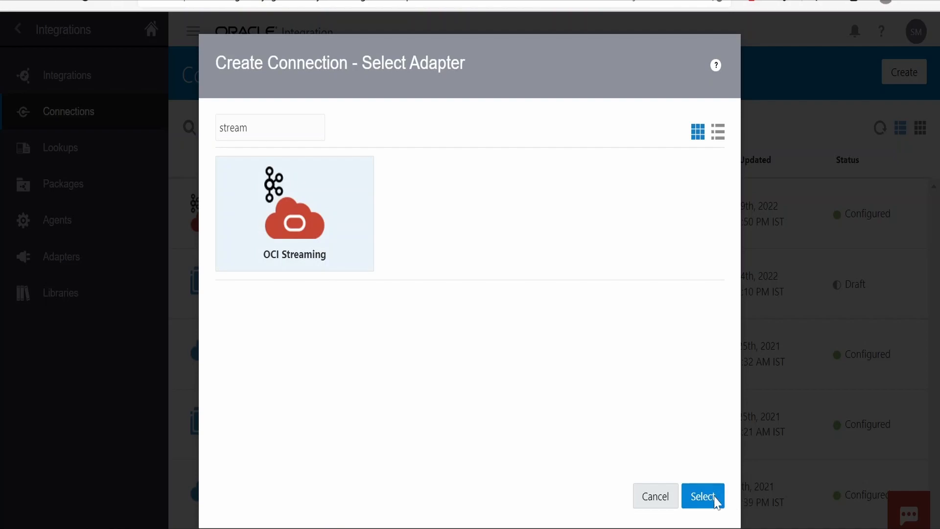
left_click(707, 496)
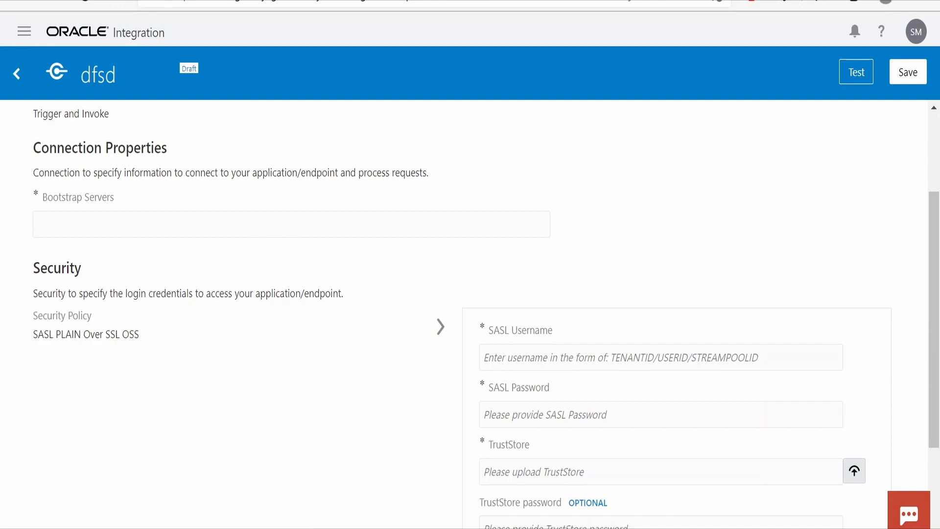
mouse_move(524, 450)
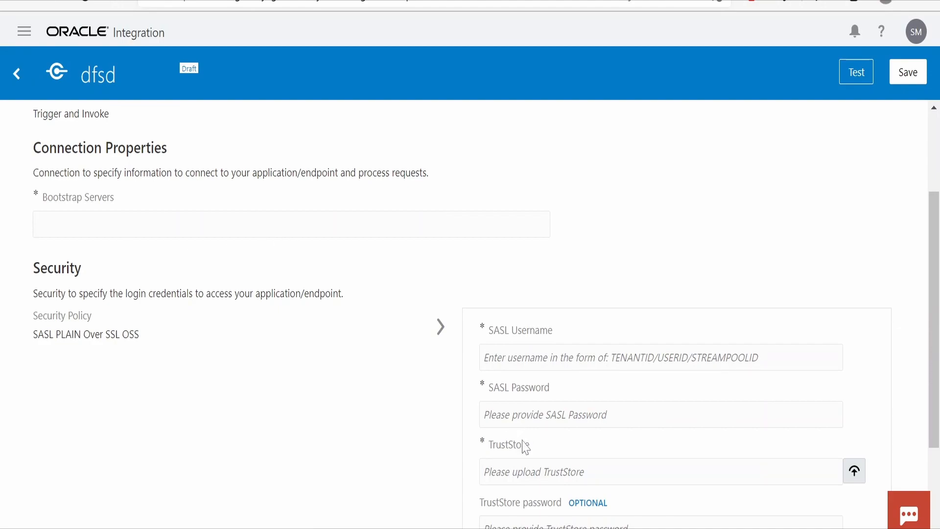
mouse_move(104, 245)
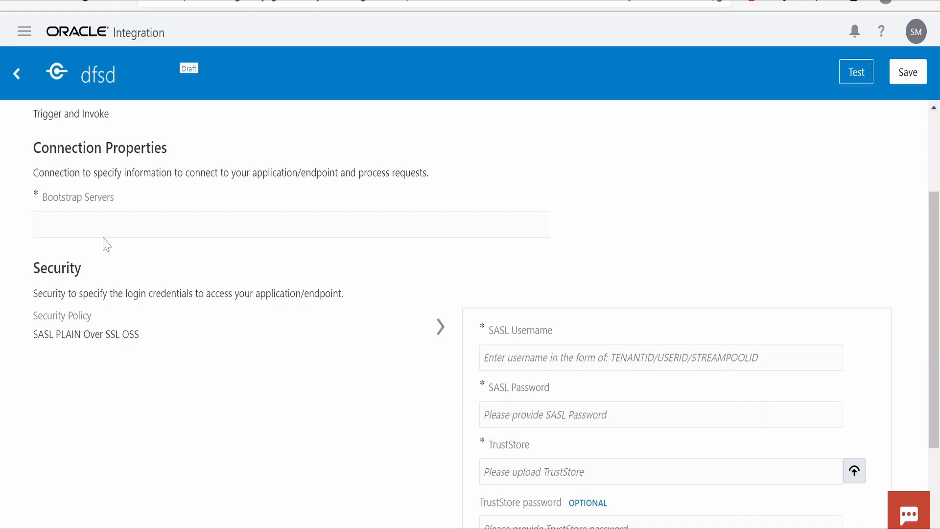
mouse_move(530, 348)
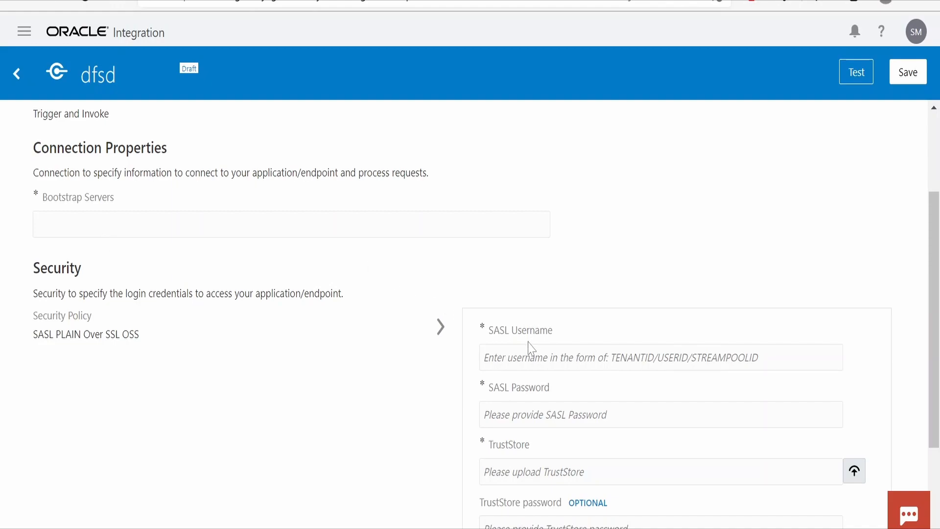
mouse_move(529, 350)
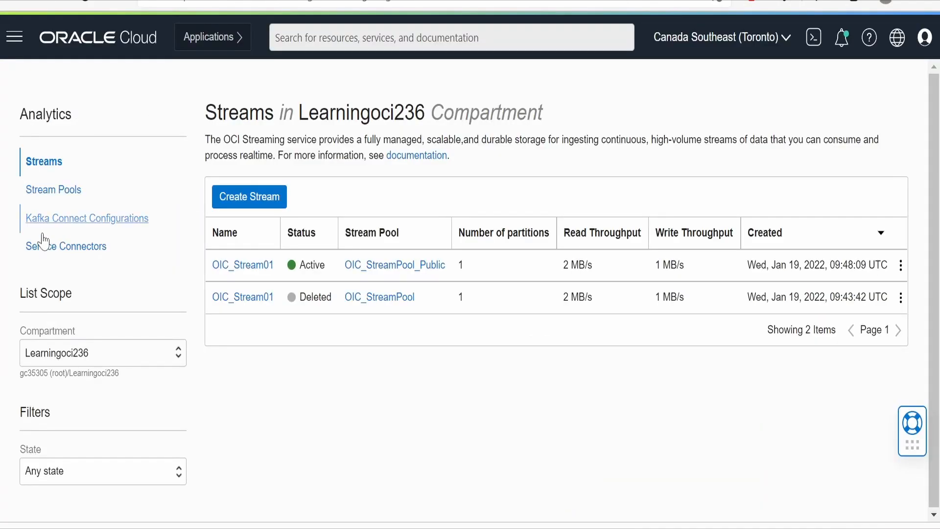
- Show OIC_StreamPool_Public's Kafka Connection Settings with its bootstrap server address in the OCI Console
left_click(53, 190)
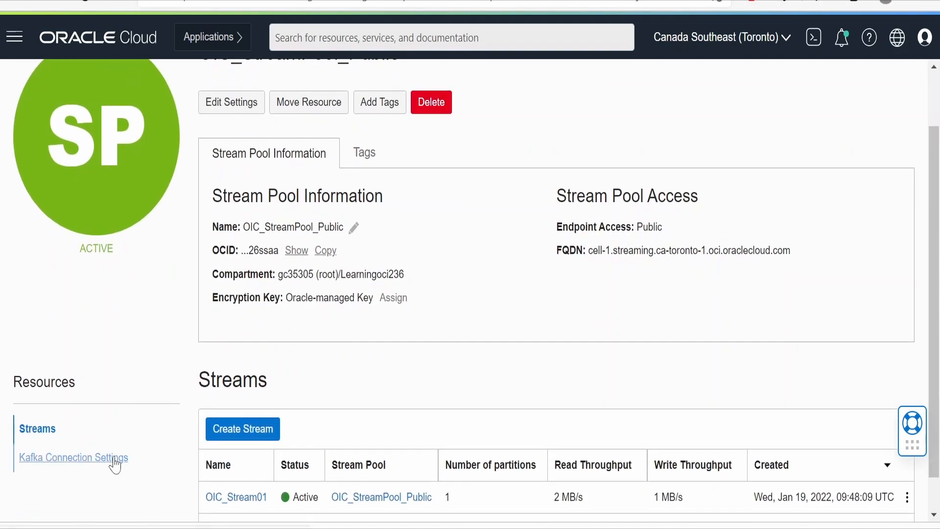
left_click(73, 458)
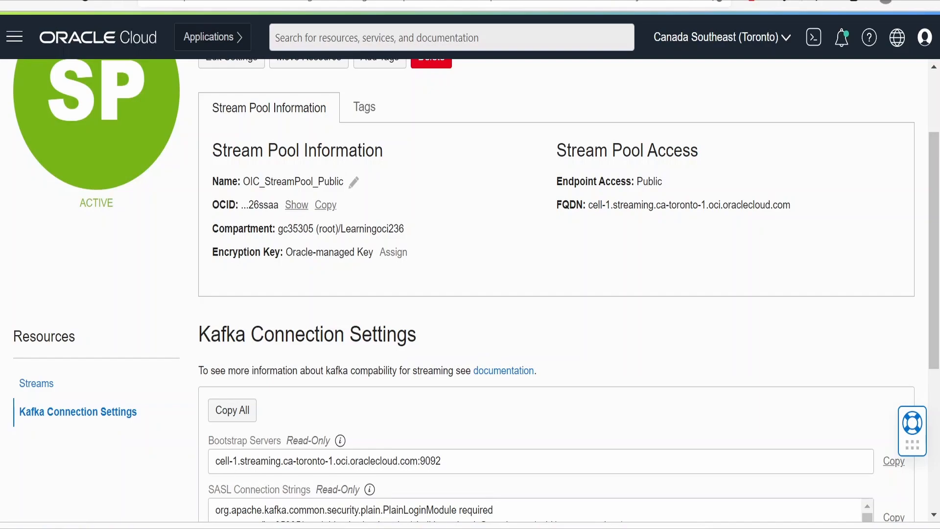
mouse_move(216, 501)
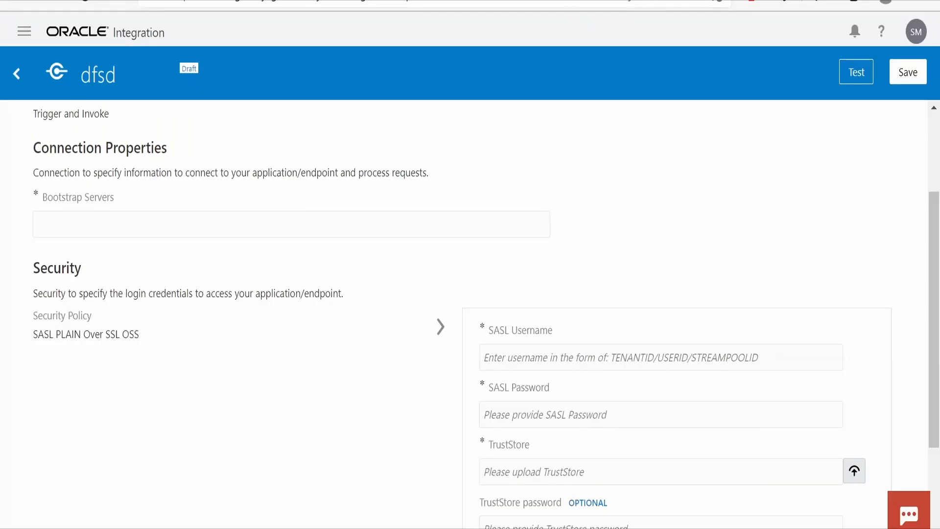
mouse_move(535, 399)
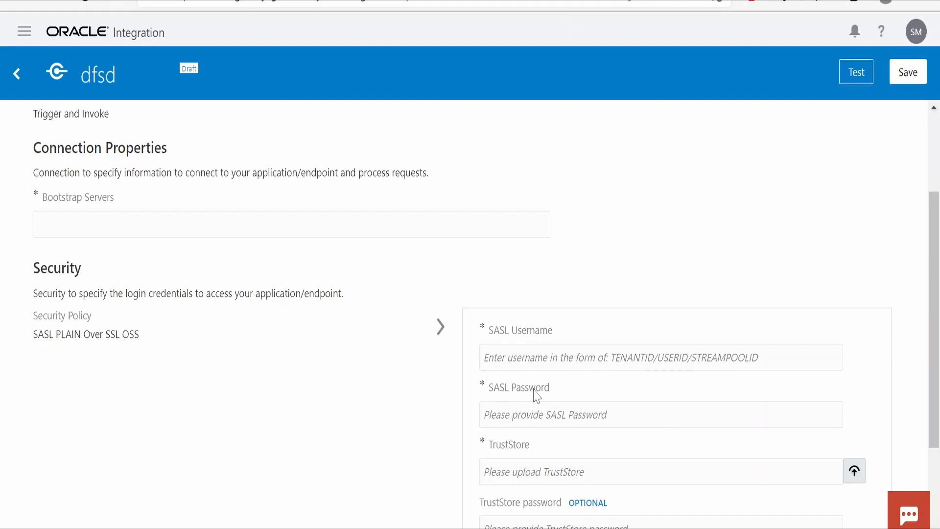
scroll("down", 3)
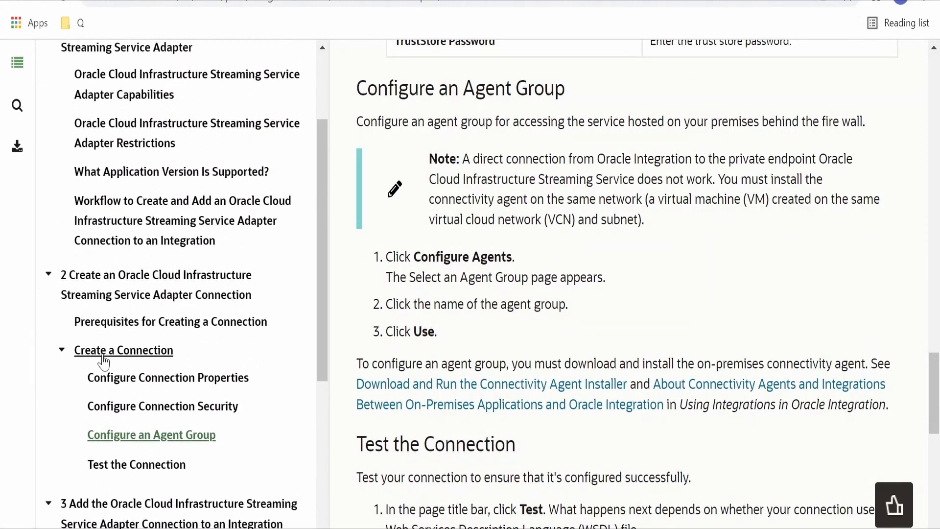
- Scroll the prerequisites page down to the 'From Mozilla Firefox' root-certificate export steps
scroll("down", 3)
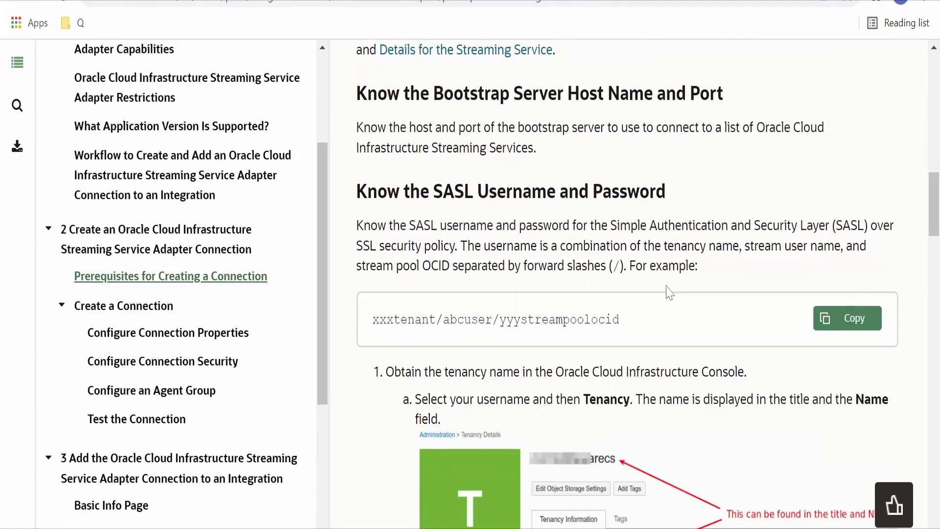
scroll("down", 3)
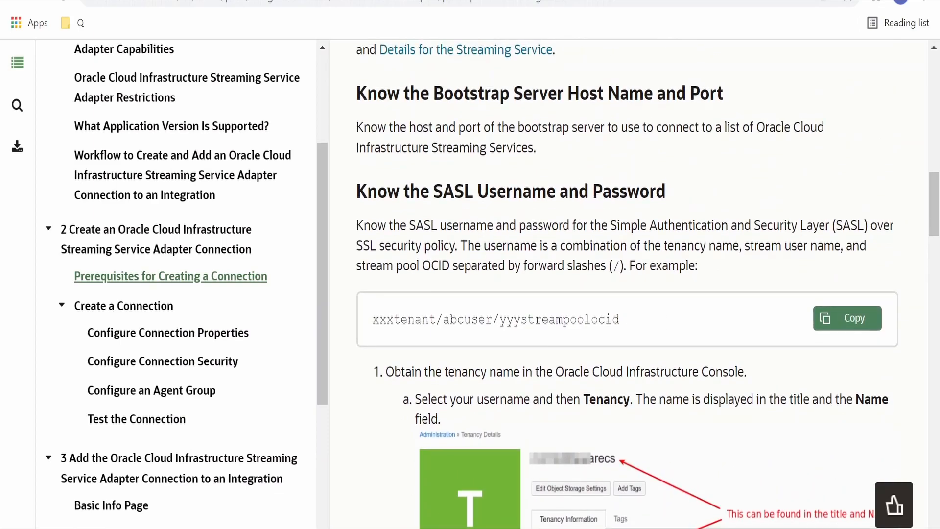
scroll("down", 3)
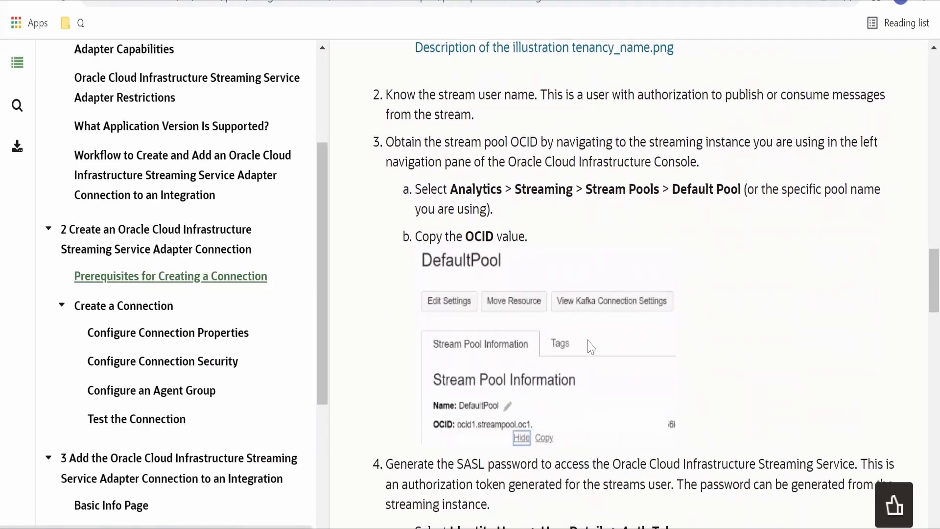
scroll("down", 3)
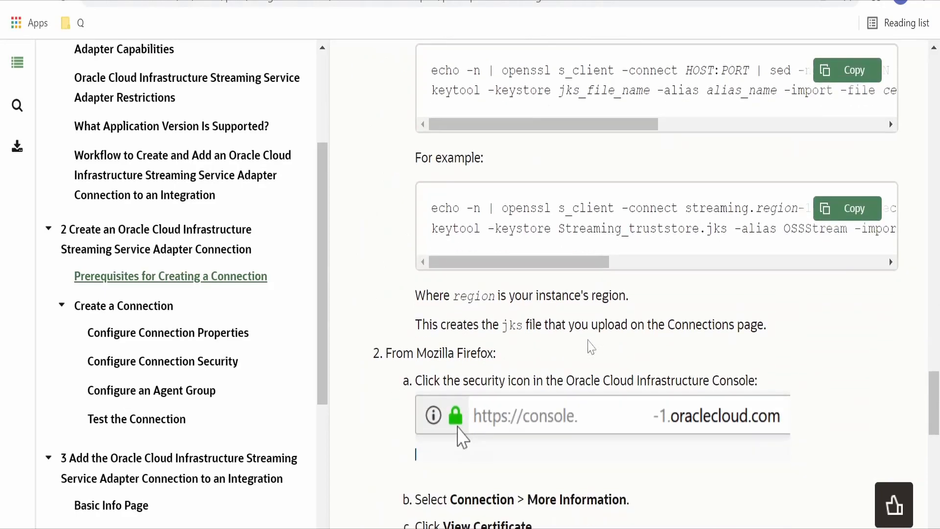
scroll("down", 3)
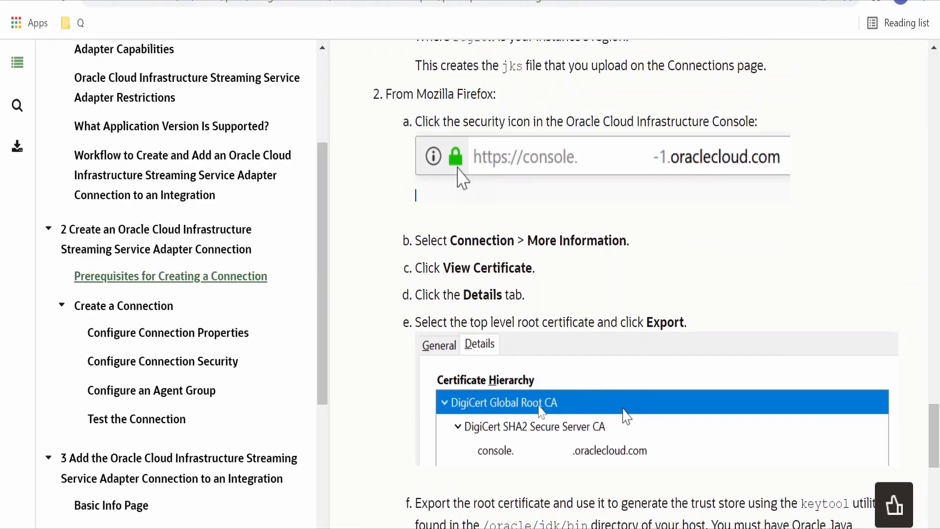
scroll("down", 3)
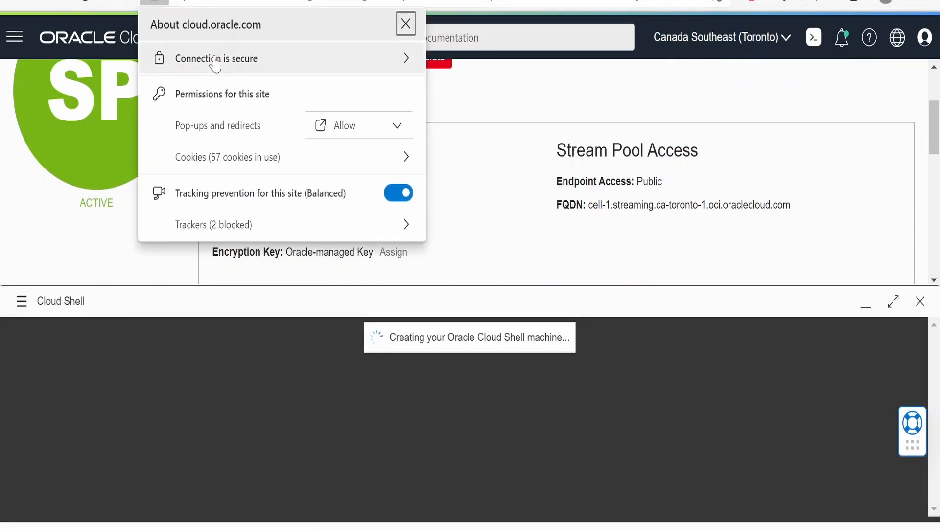
- Export the DigiCert Global Root CA certificate from Edge's site certificate in Base-64 X.509 format
left_click(216, 59)
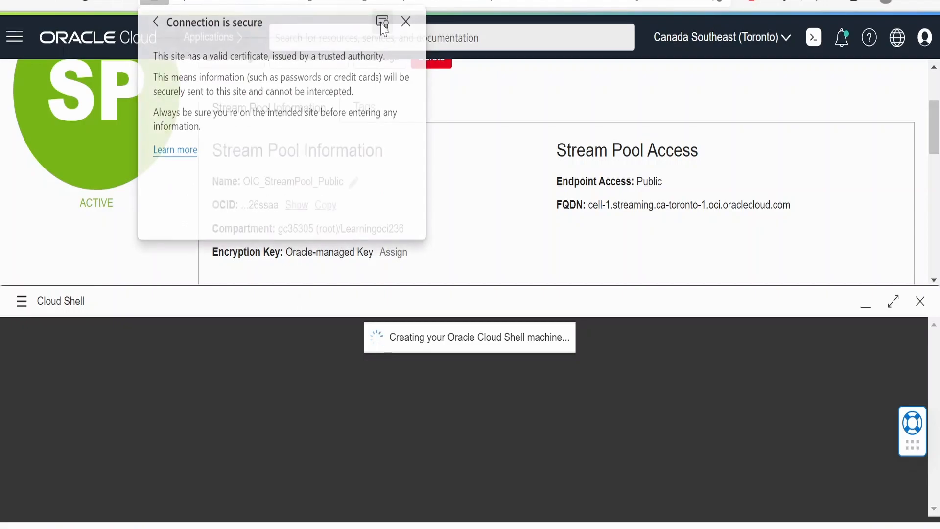
left_click(378, 22)
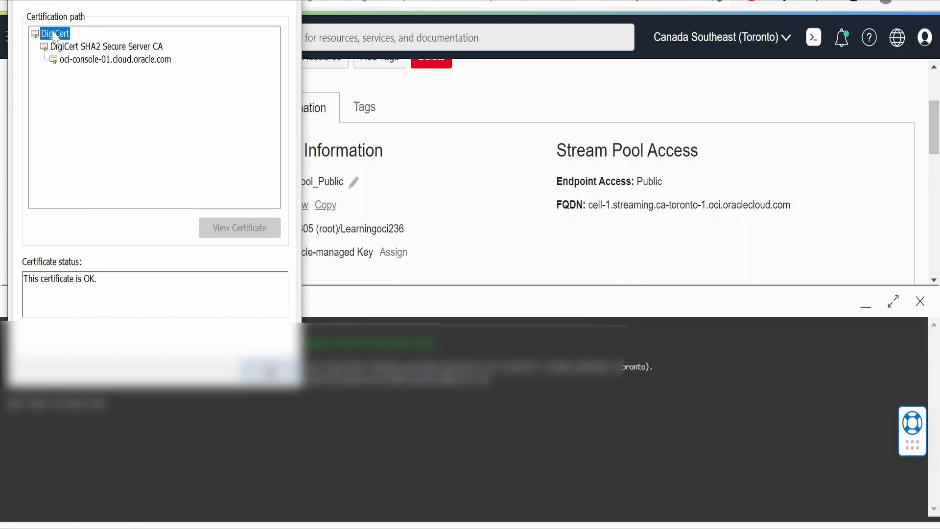
left_click(239, 227)
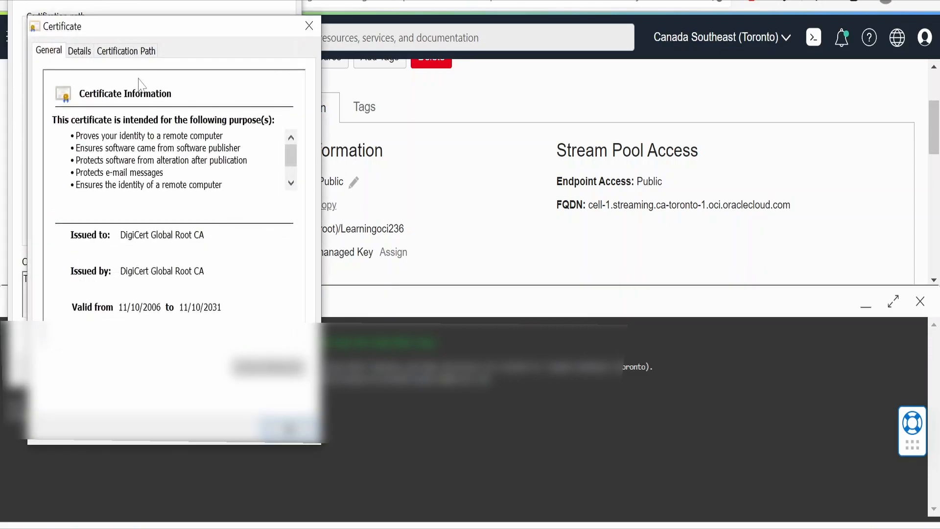
left_click(79, 51)
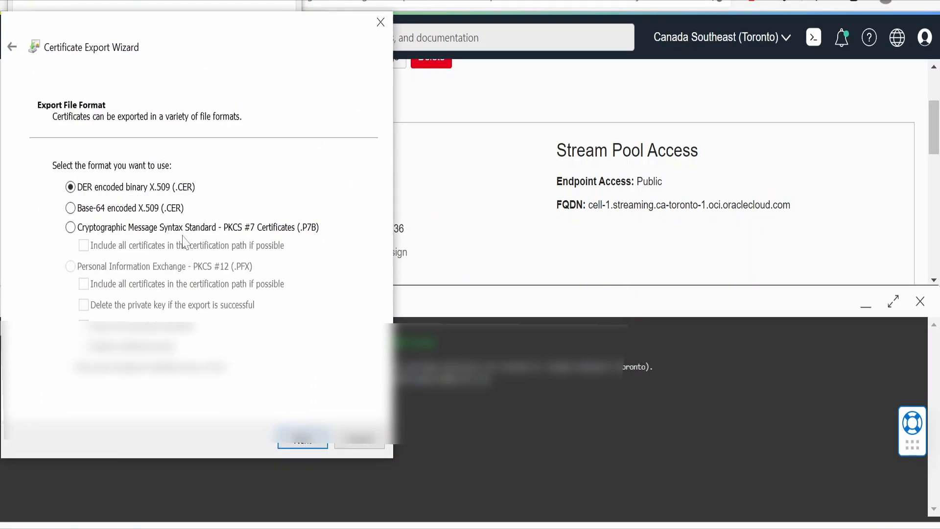
left_click(69, 207)
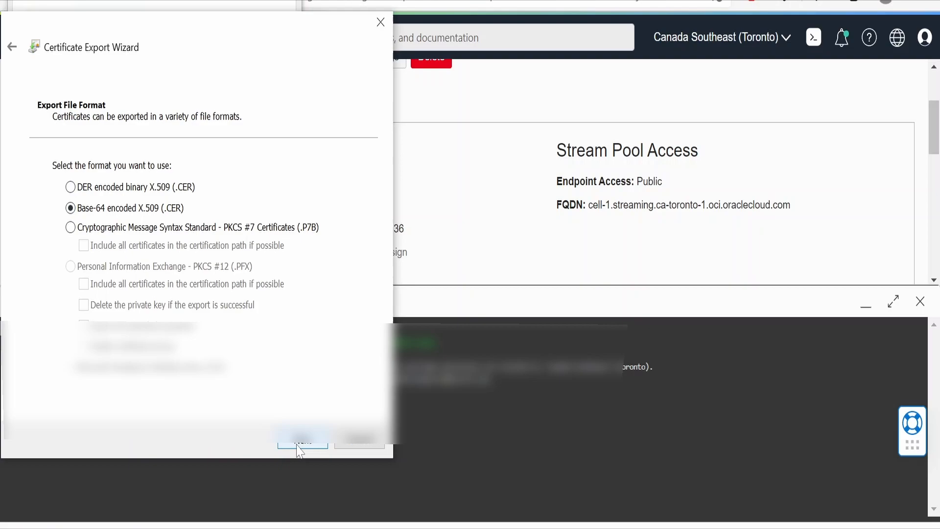
left_click(303, 441)
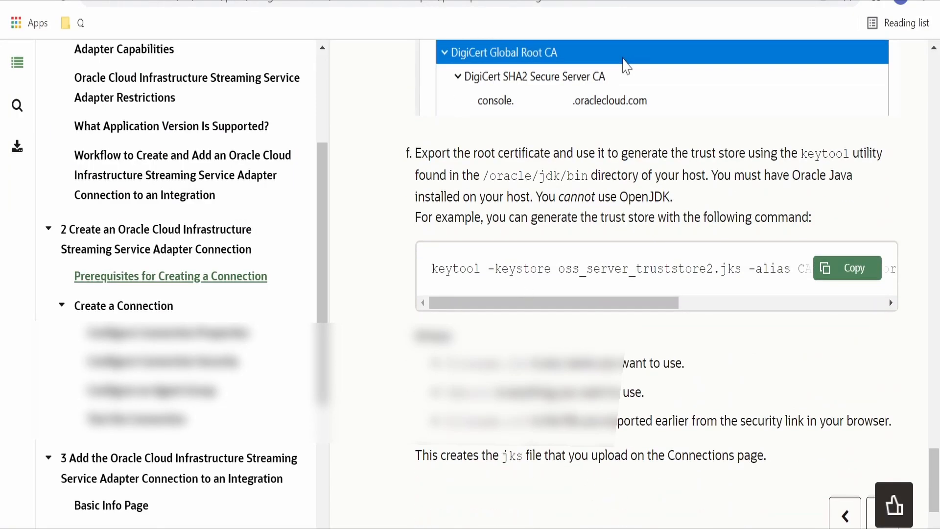
- Review the keytool and openssl truststore examples, then return to the dfsd connection form
scroll("down", 3)
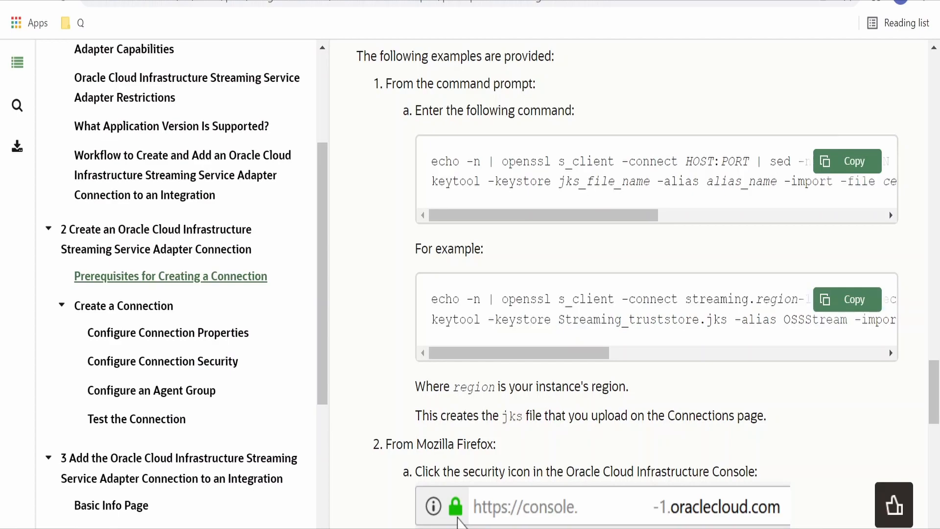
left_click_drag(432, 299, 705, 299)
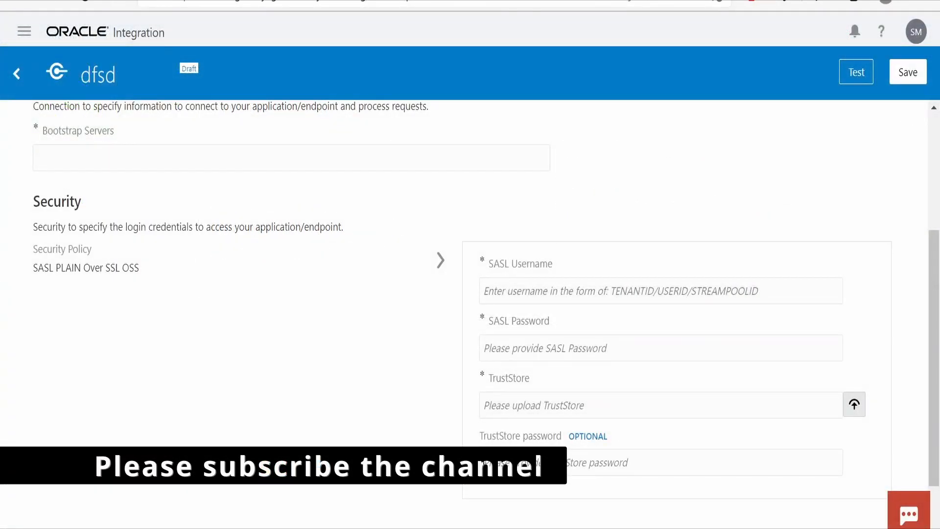
- Scroll the dfsd connection form to the TrustStore password field and start editing it
scroll("down", 3)
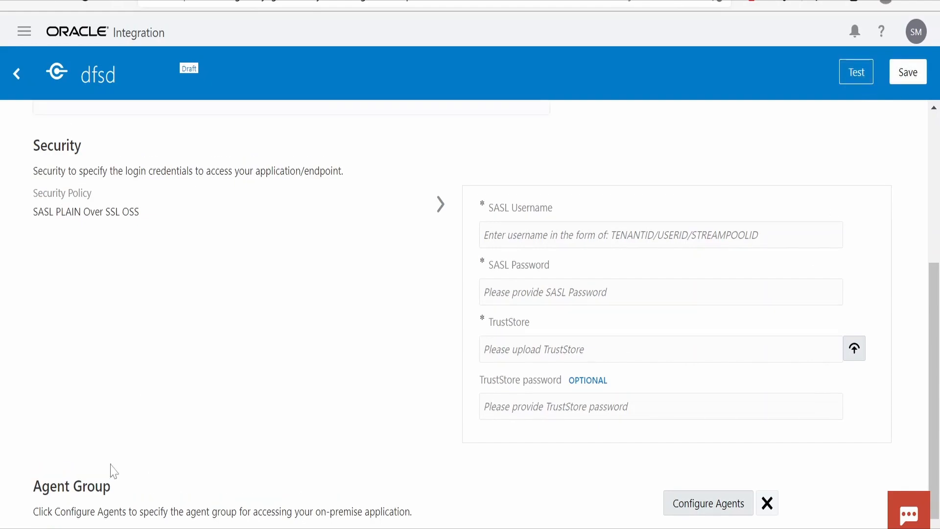
scroll("down", 3)
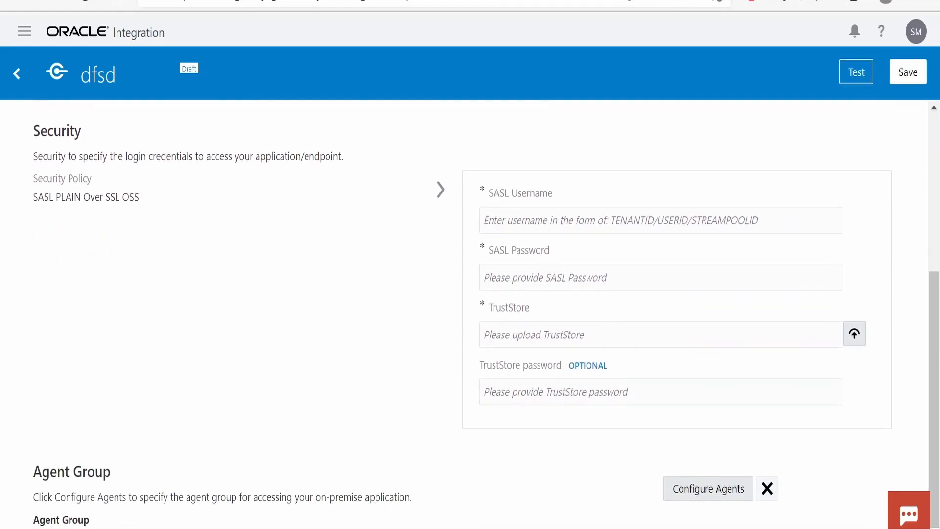
mouse_move(136, 465)
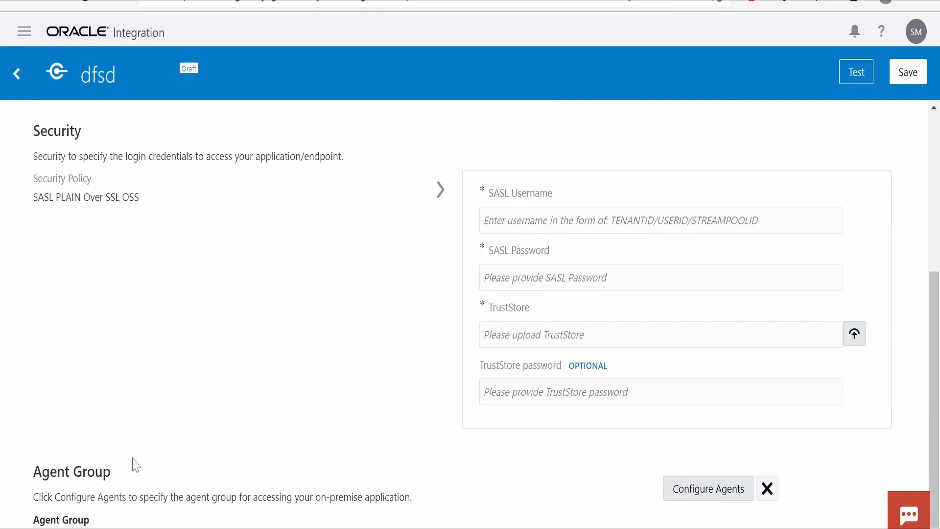
left_click(555, 392)
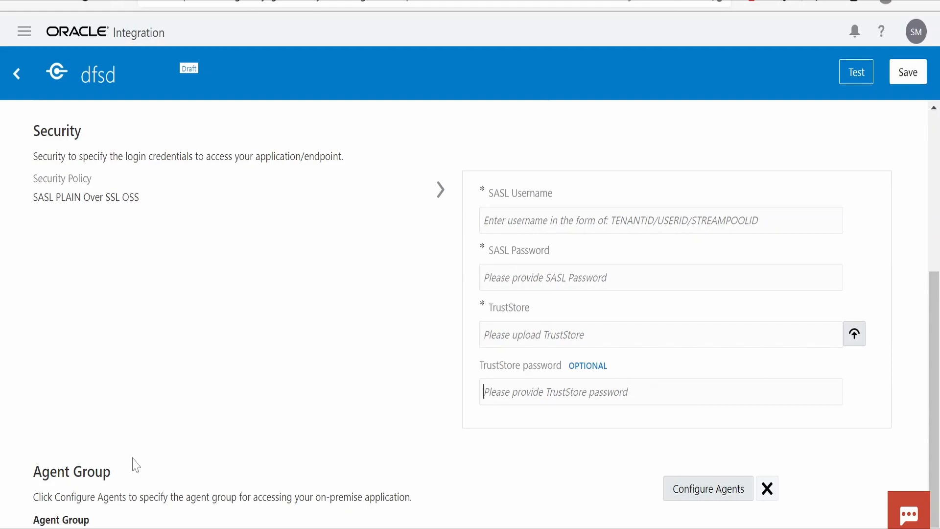
mouse_move(89, 373)
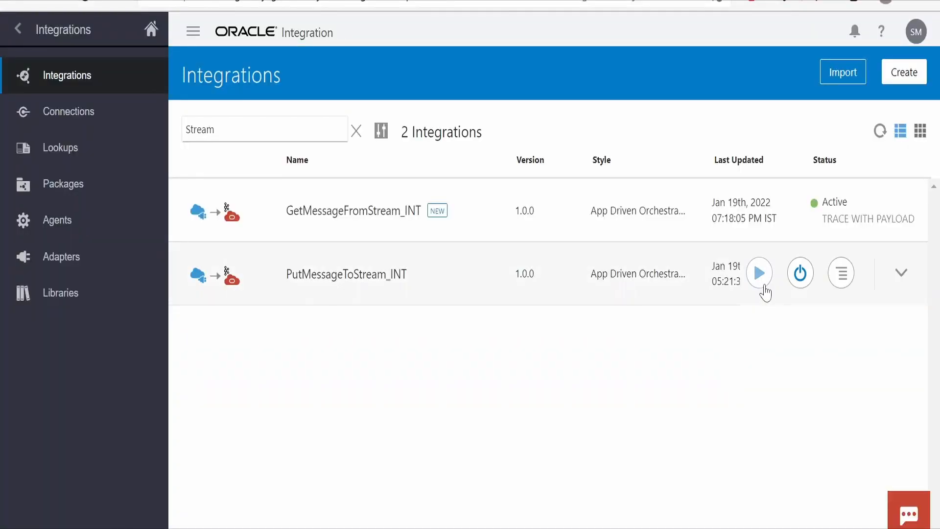
- Run PutMessageToStream_INT with the Television order price set to 155 and get SUCCESS
left_click(759, 272)
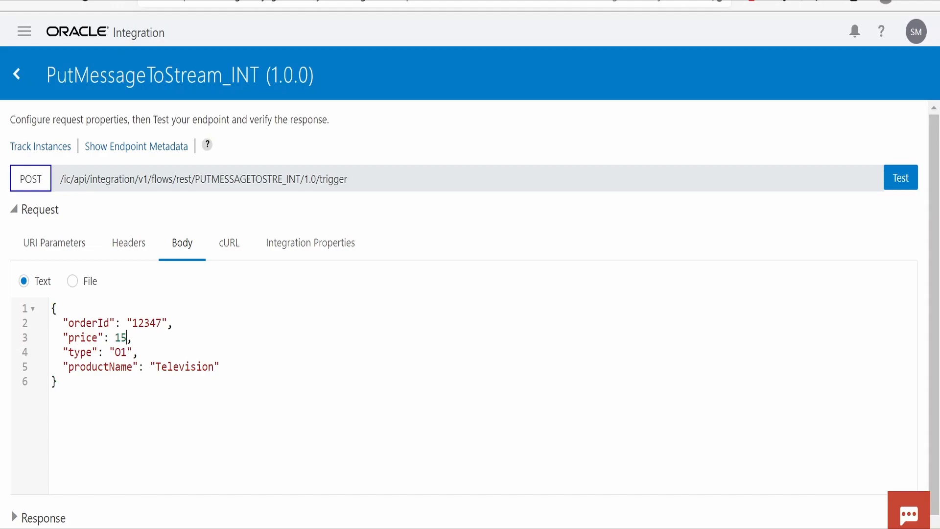
type("5")
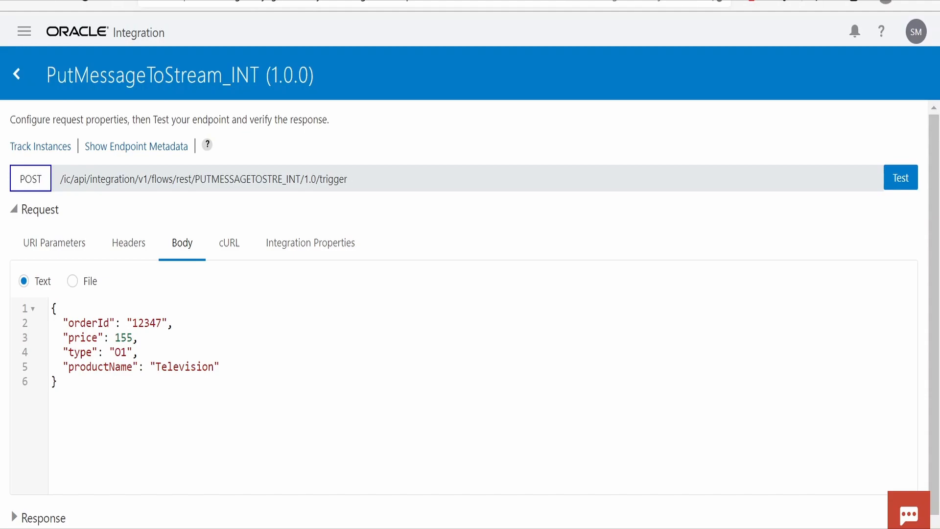
left_click(901, 178)
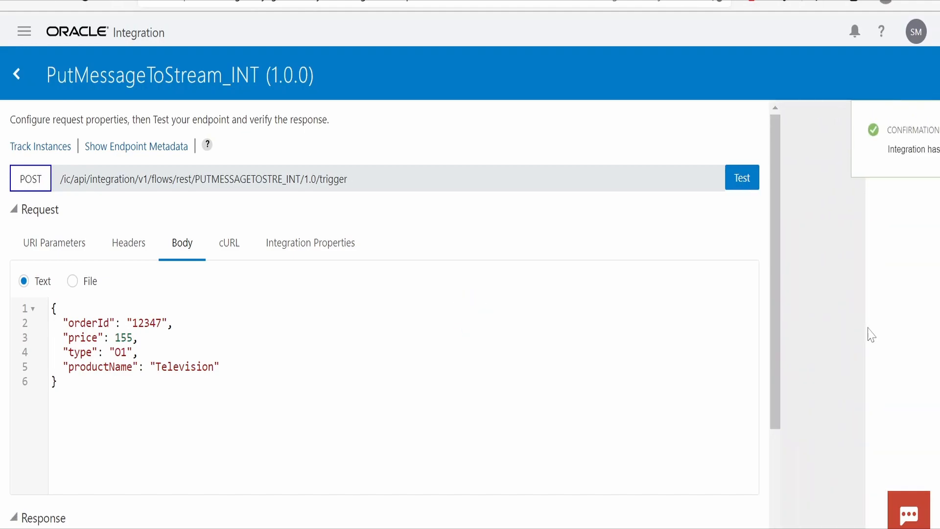
left_click(742, 177)
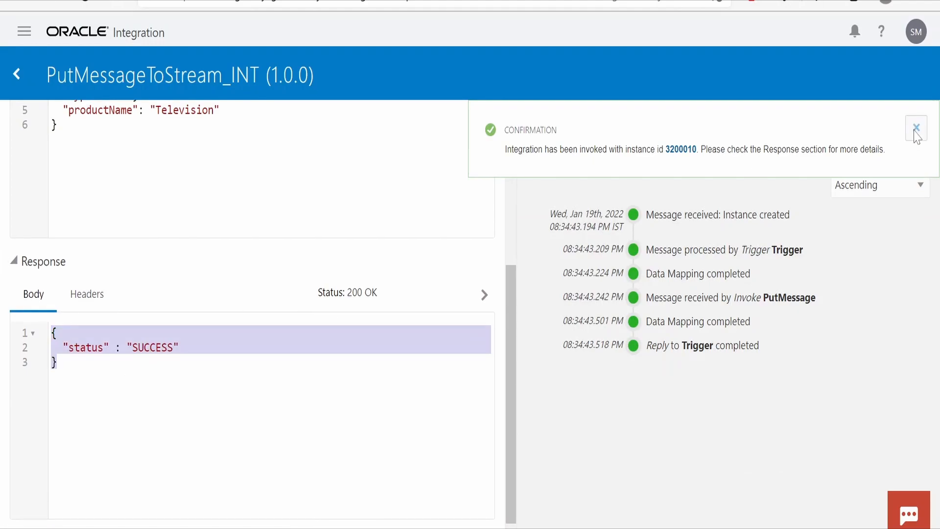
left_click(16, 73)
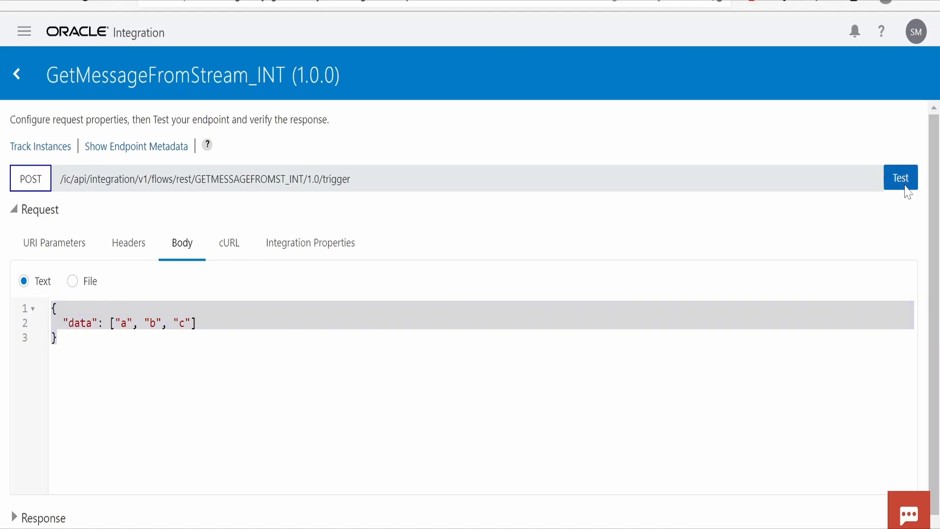
- Run GetMessageFromStream_INT, returning 200 OK with both messages, and highlight the first one
left_click(901, 178)
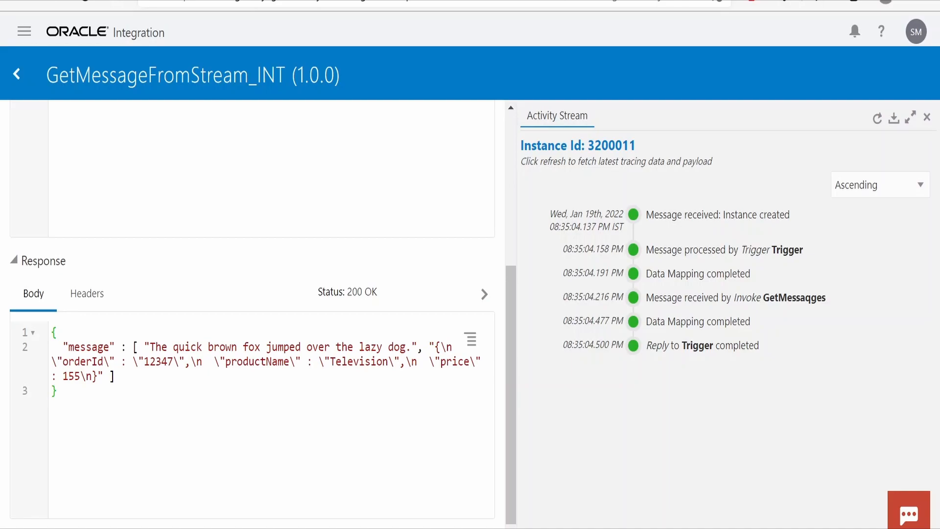
double_click(251, 347)
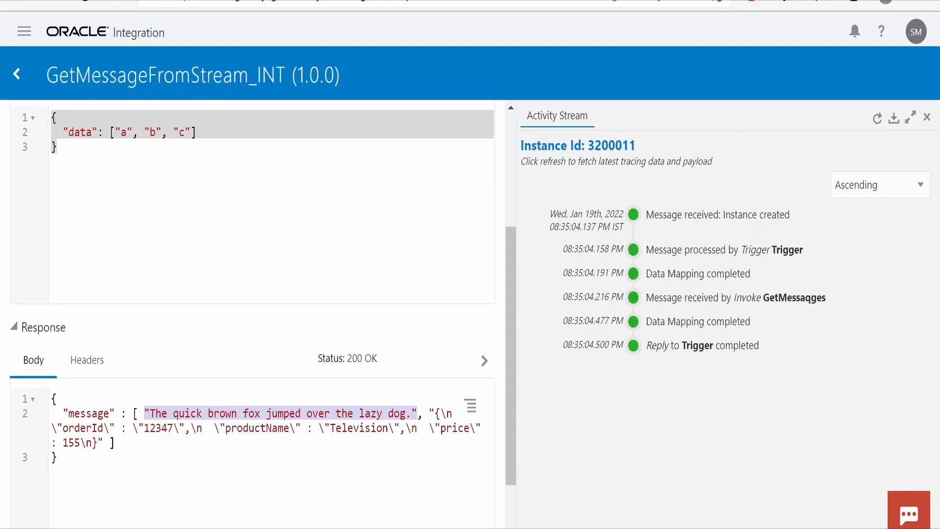
mouse_move(323, 474)
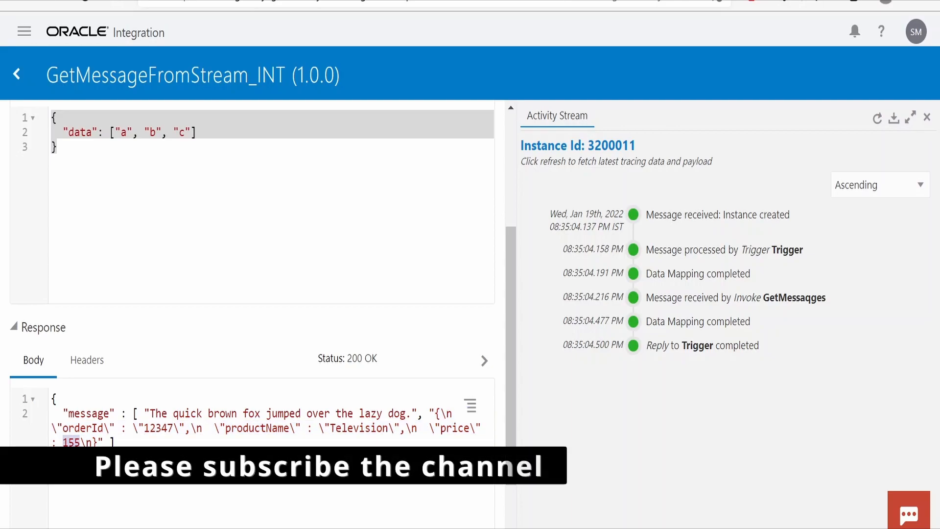
- Refresh the activity stream and inspect the GetMessagqes payload showing both messages as SUCCESS
left_click(875, 117)
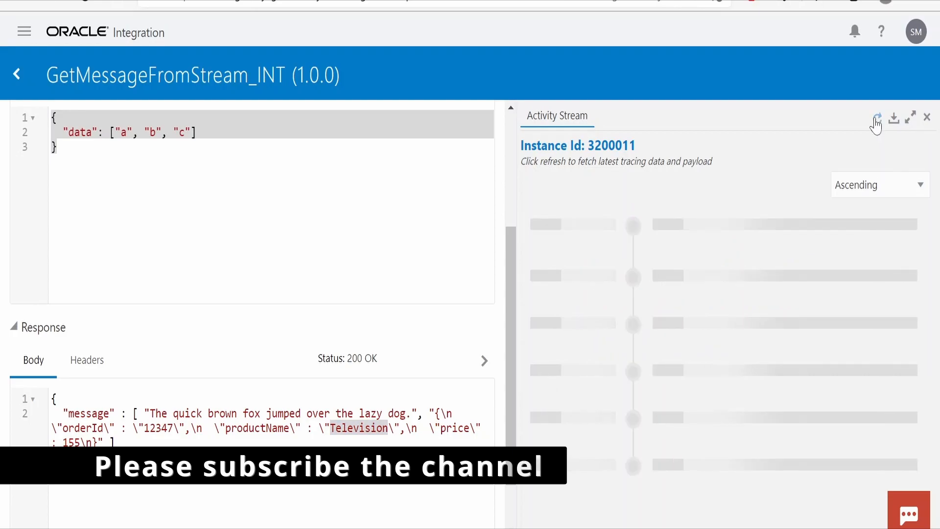
left_click(876, 118)
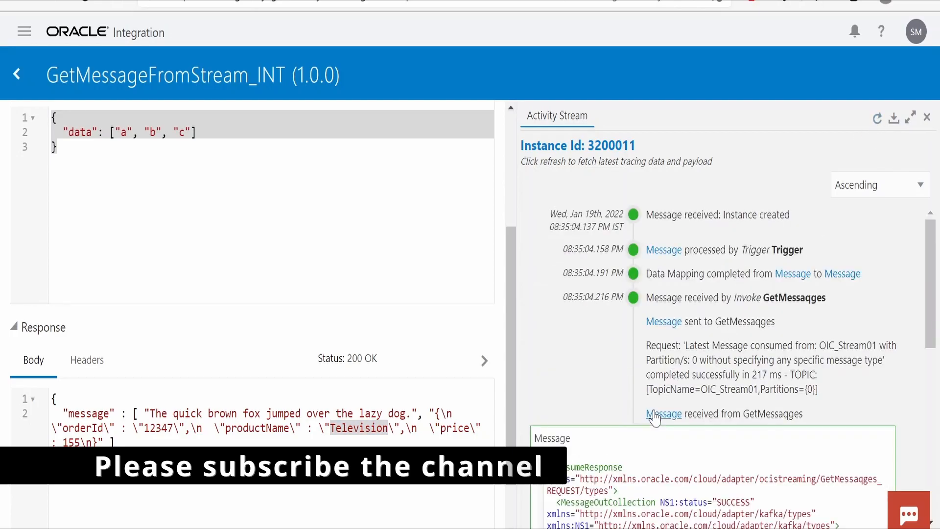
scroll("down", 3)
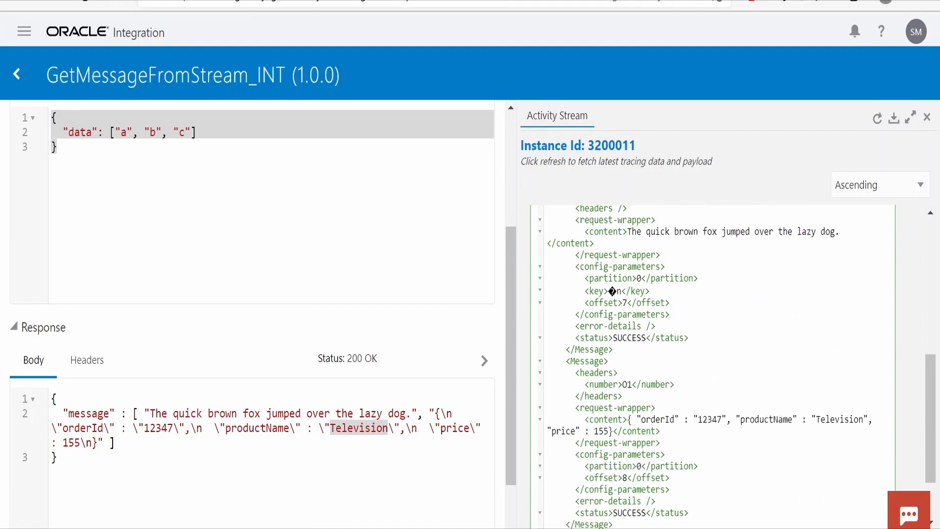
scroll("down", 3)
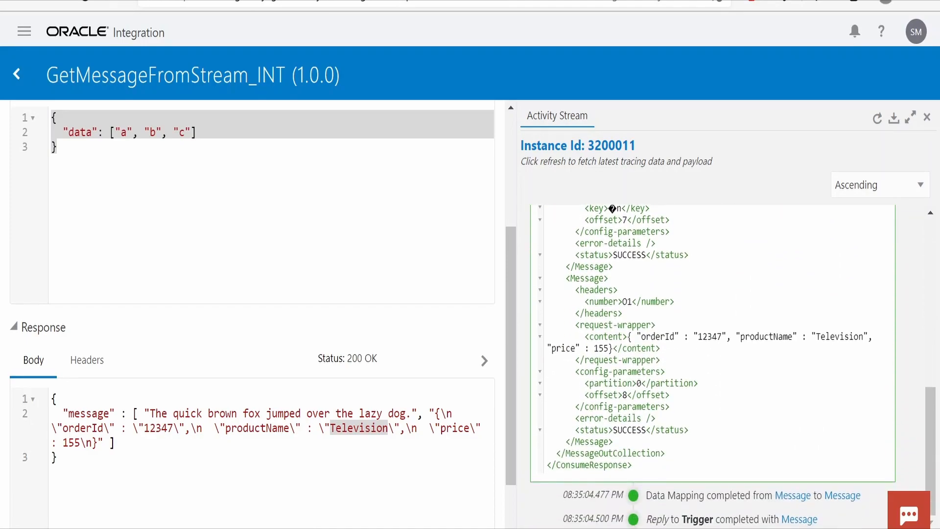
double_click(627, 302)
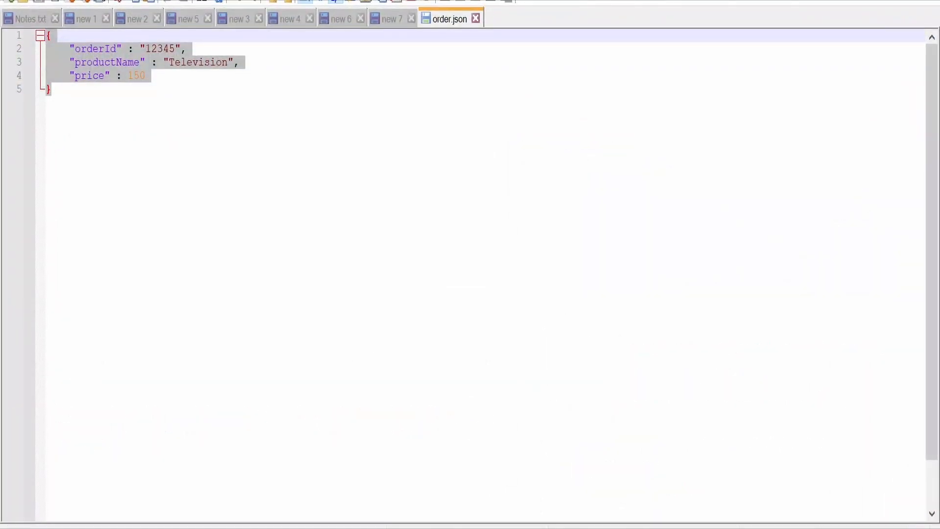
- Return to the 'new 7' outline notes and highlight the OIC Integration producer and consumer lines
left_click(391, 19)
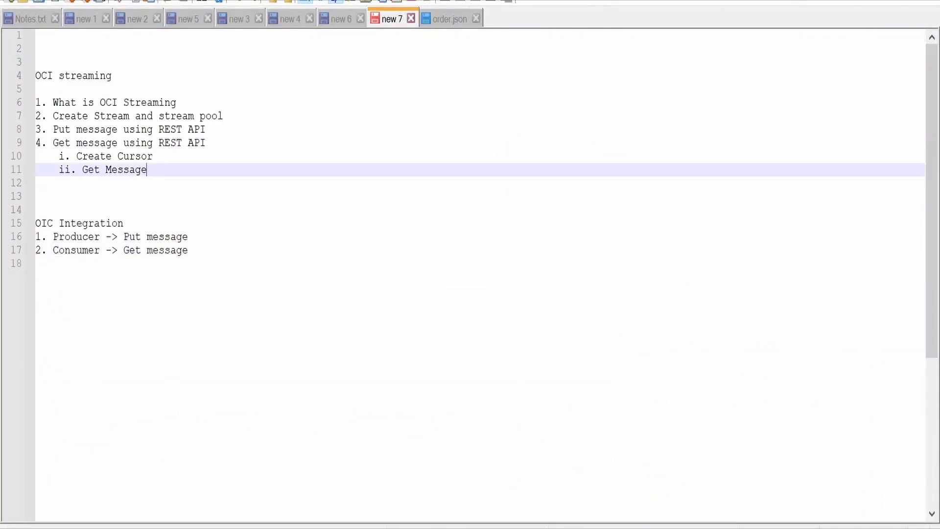
left_click_drag(35, 223, 188, 250)
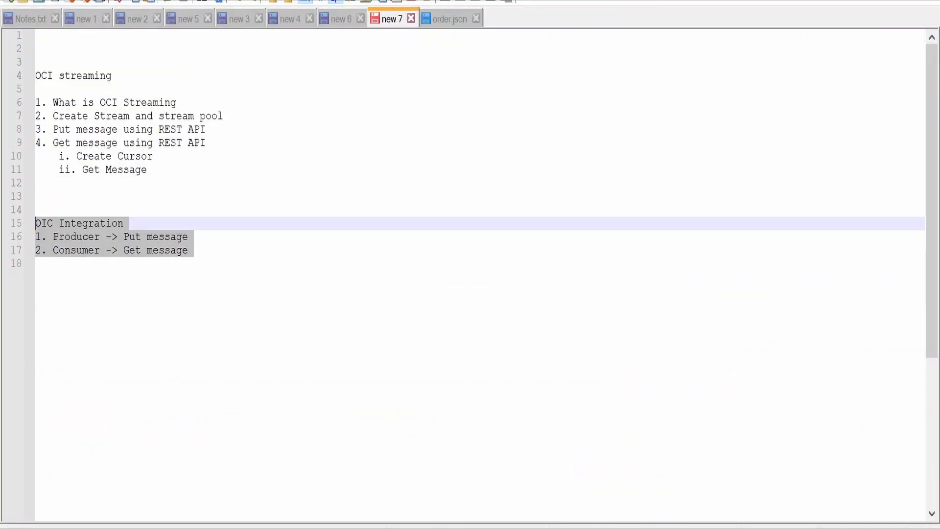